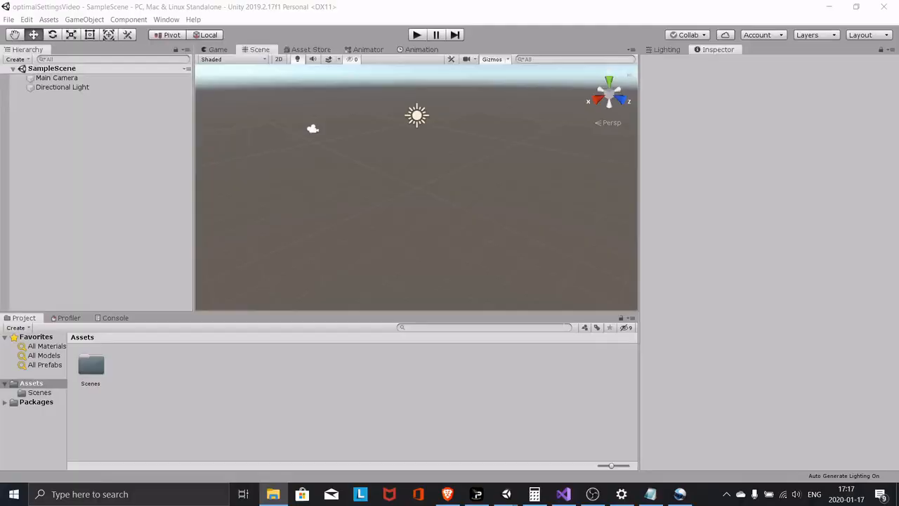
- In File > Build Settings, select Android and switch the build platform to it
left_click(9, 19)
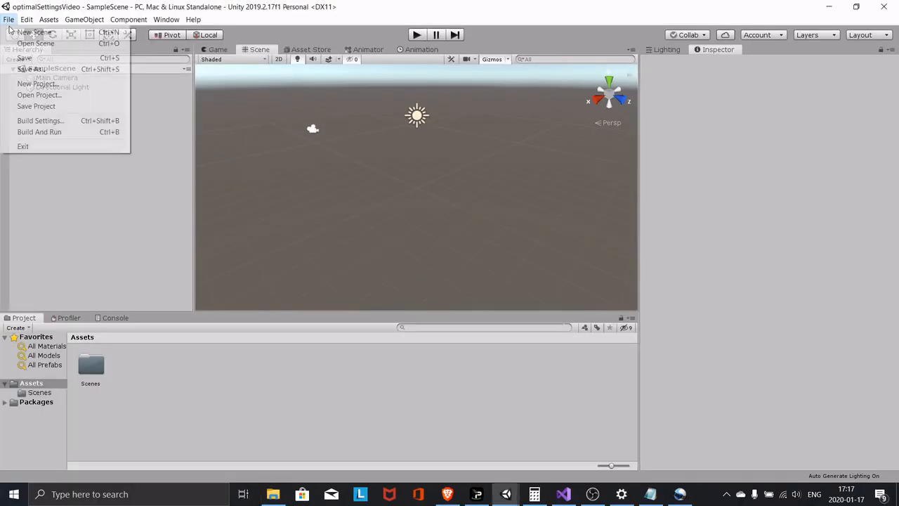
left_click(40, 120)
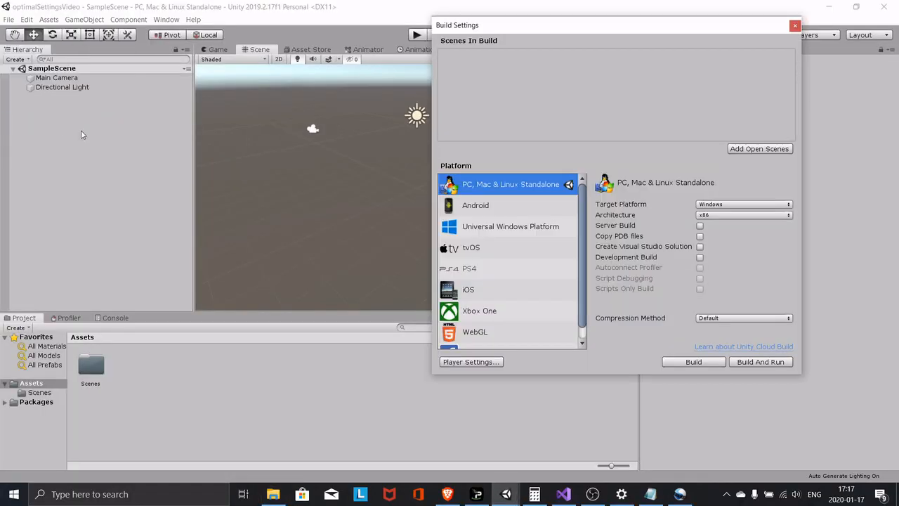
left_click(475, 206)
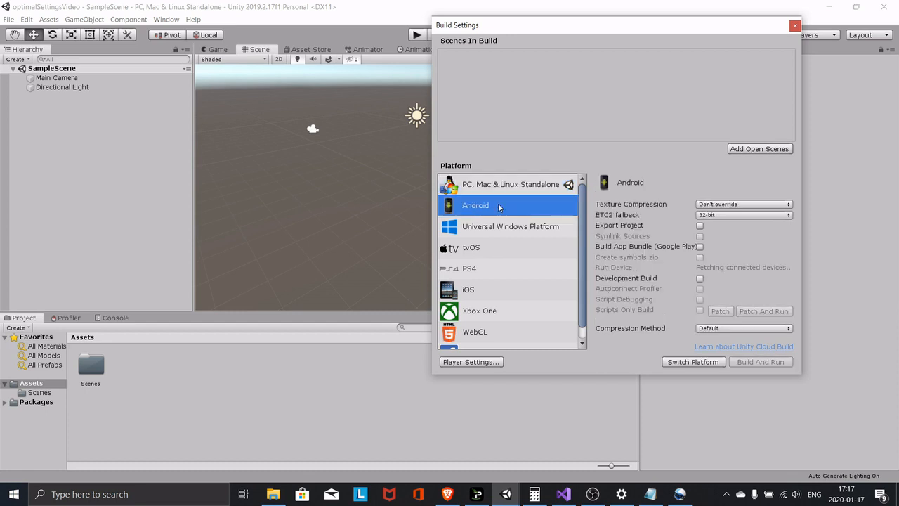
mouse_move(690, 368)
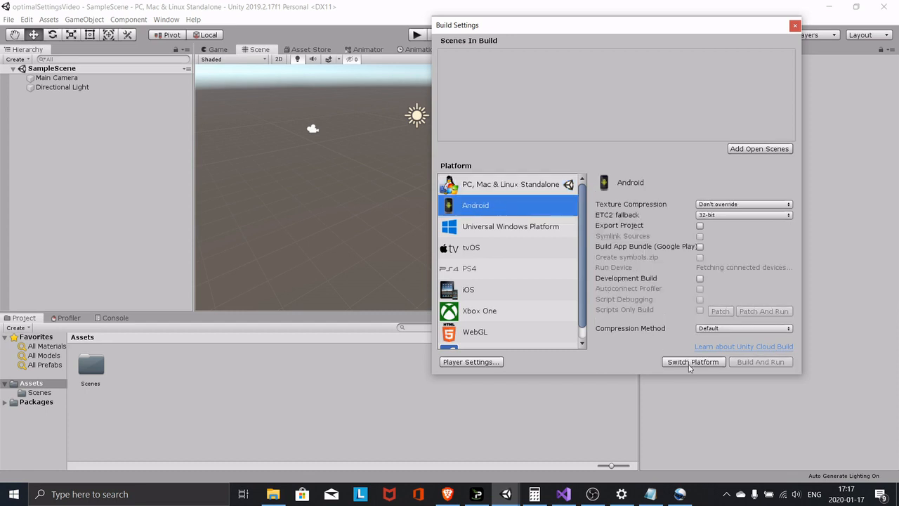
left_click(694, 361)
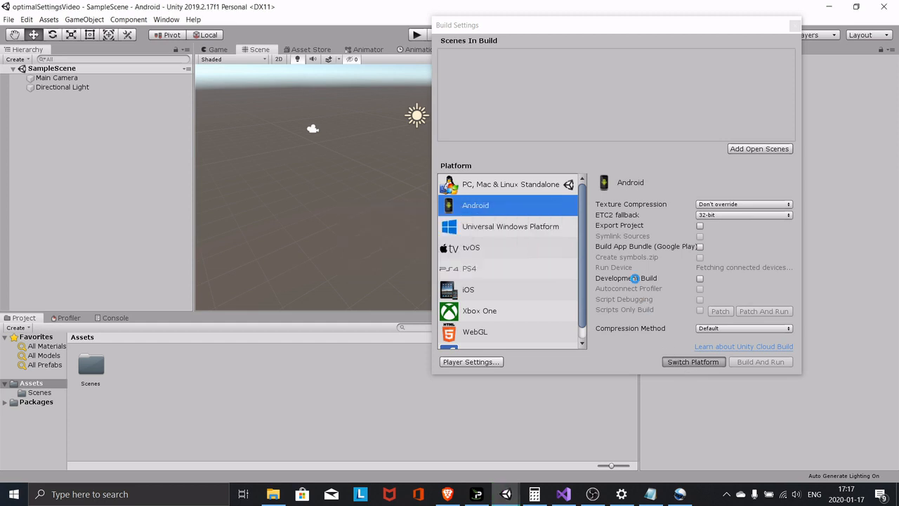
- Set Texture Compression to ASTC and Compression Method to LZ4 in Build Settings
left_click(743, 204)
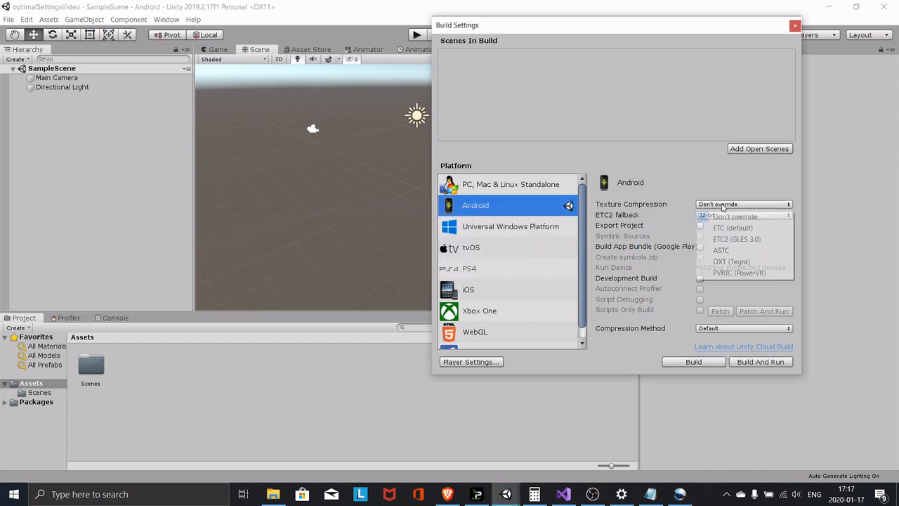
left_click(721, 250)
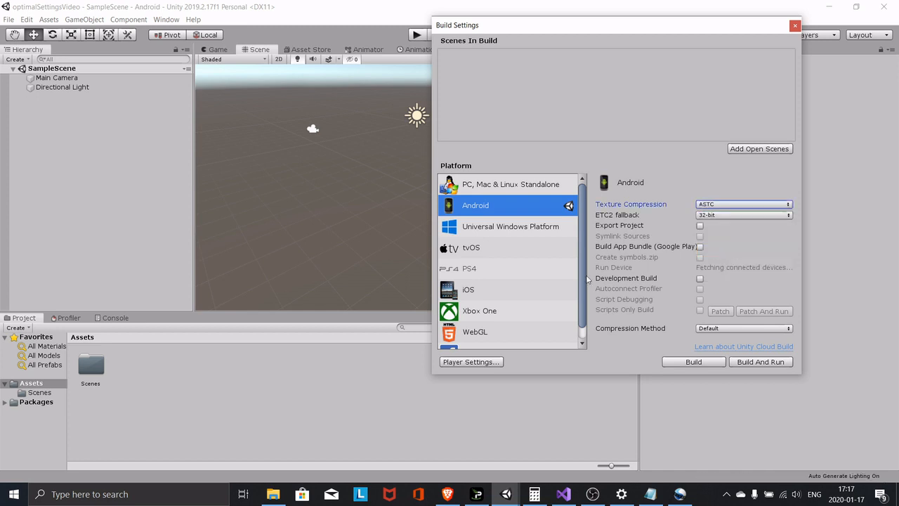
left_click(743, 328)
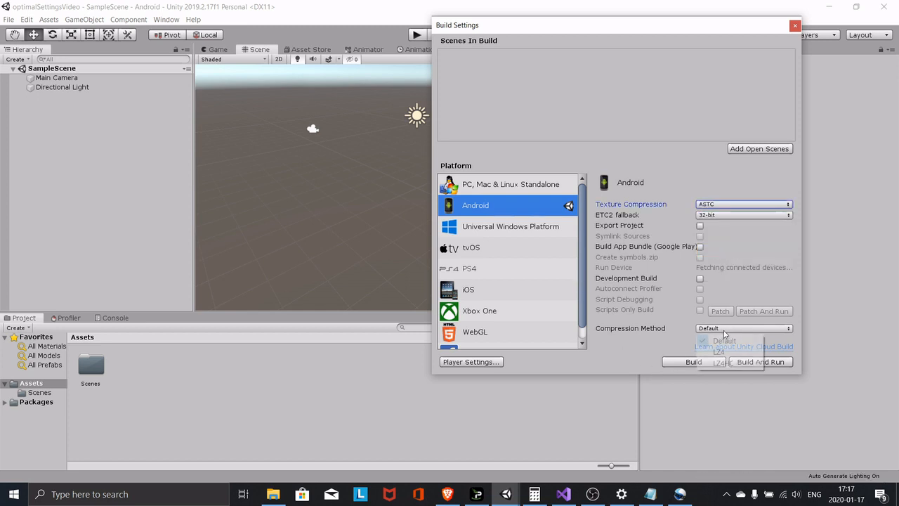
left_click(719, 351)
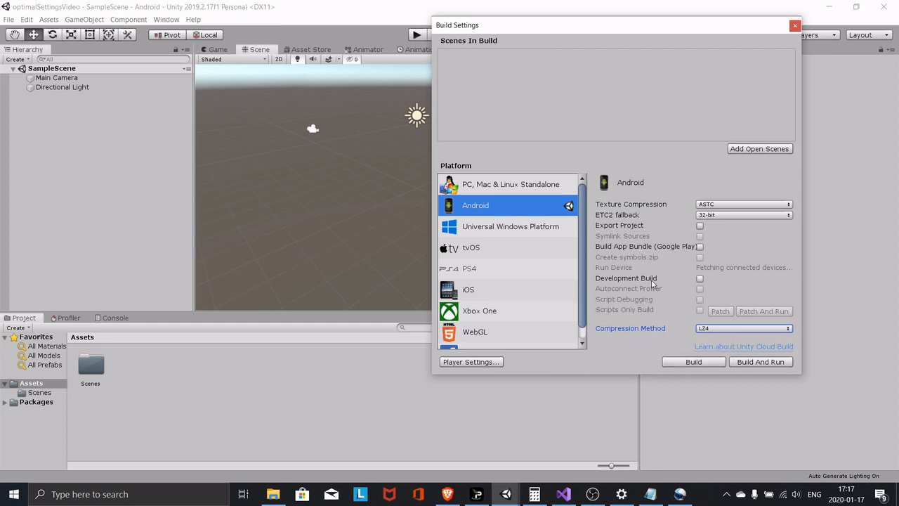
mouse_move(658, 298)
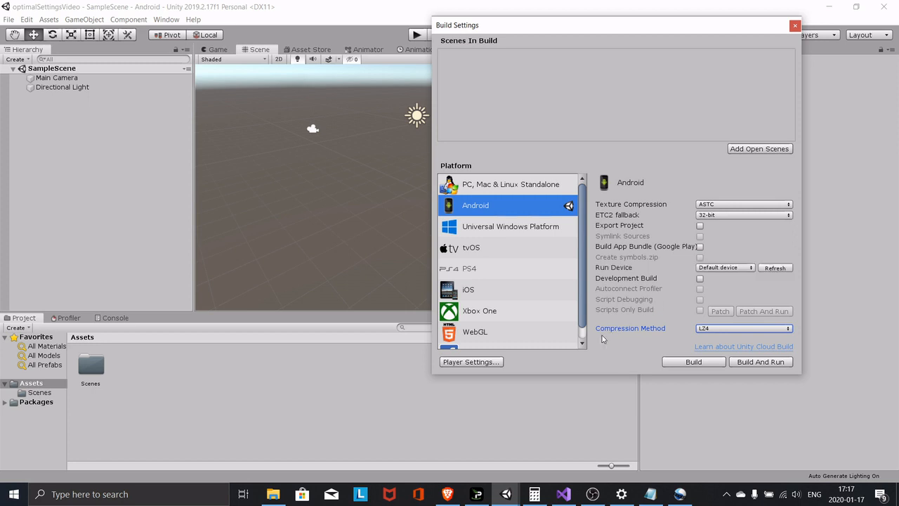
mouse_move(471, 384)
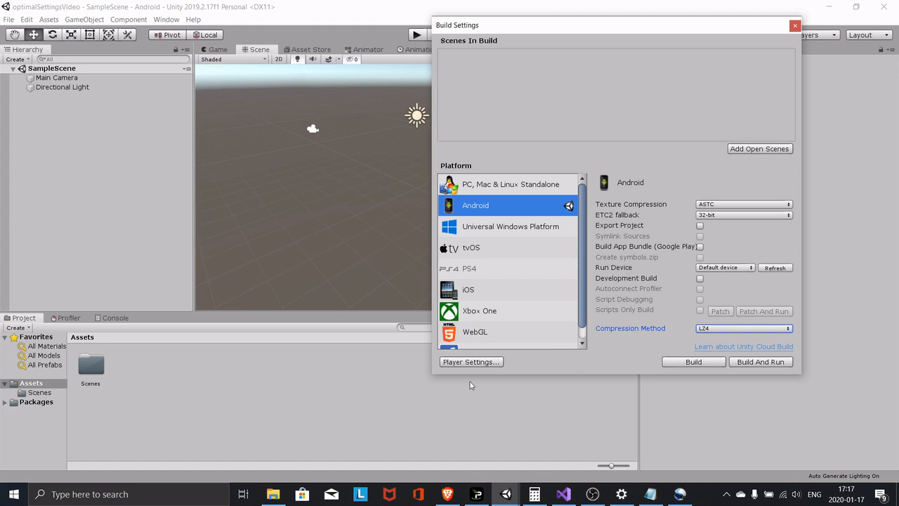
mouse_move(632, 343)
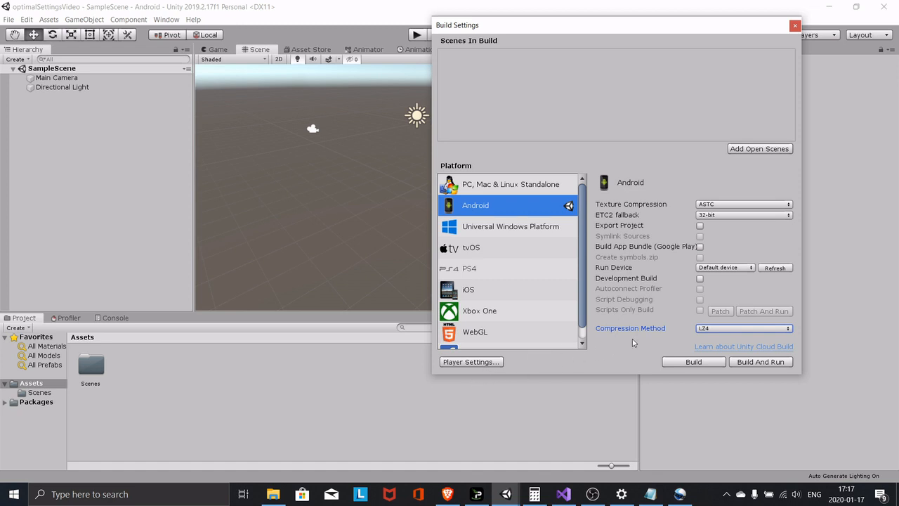
mouse_move(622, 358)
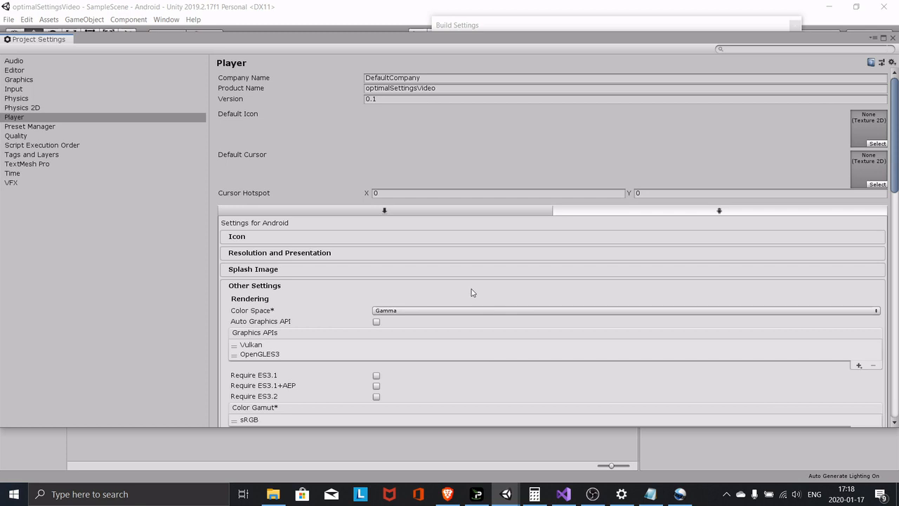
- Set Color Space to Linear and remove Vulkan, leaving OpenGLES3 as the graphics API
scroll("down", 3)
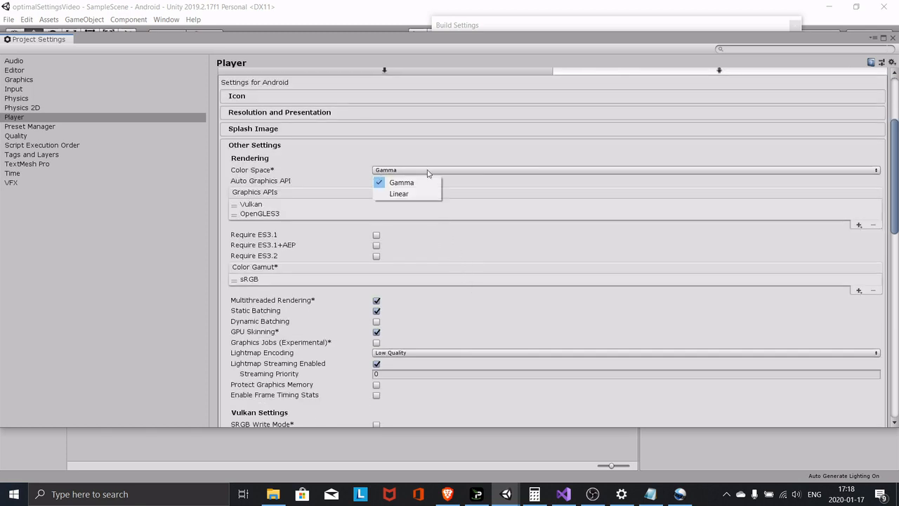
left_click(398, 193)
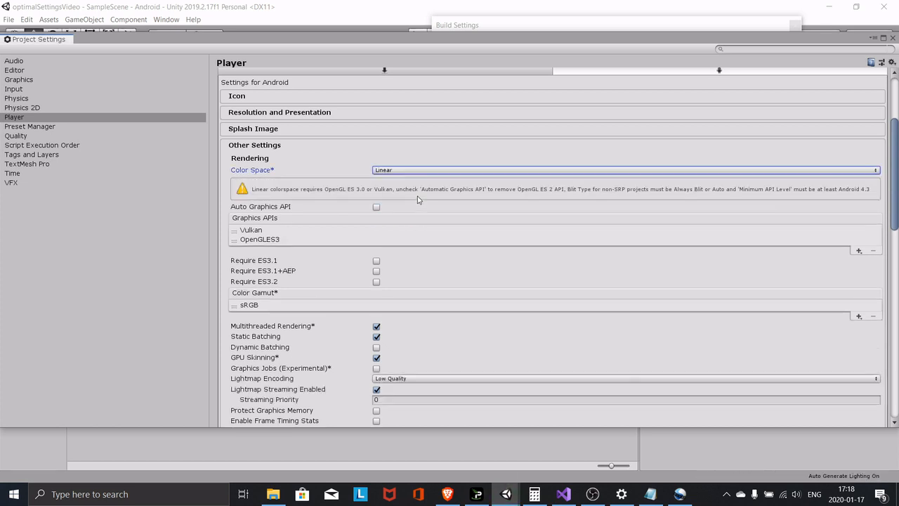
scroll("down", 3)
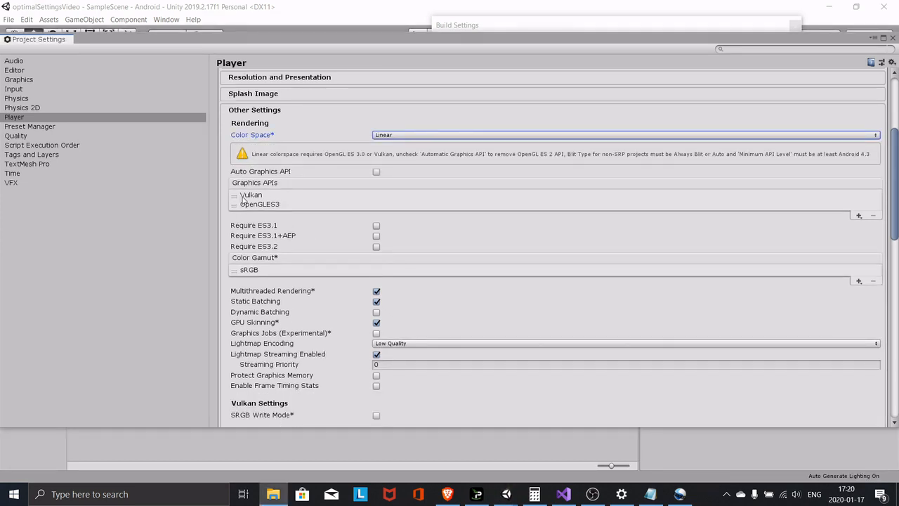
left_click(251, 195)
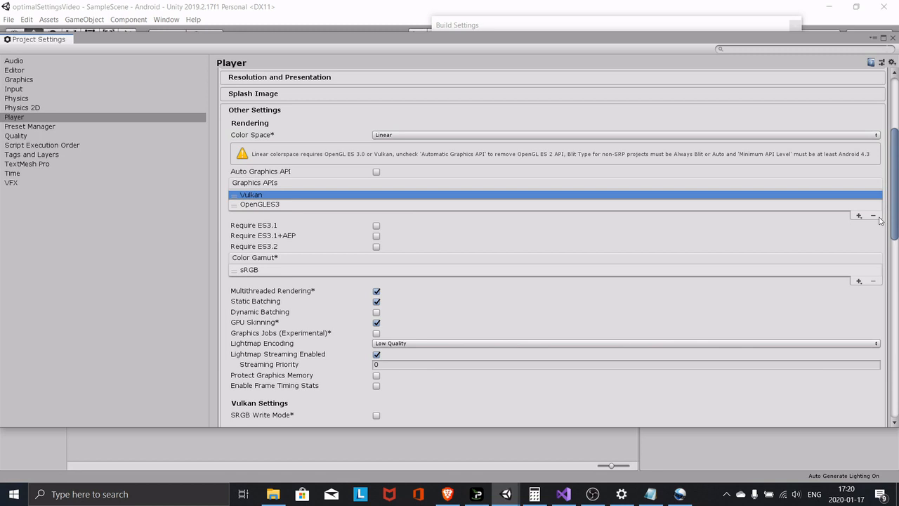
left_click(873, 216)
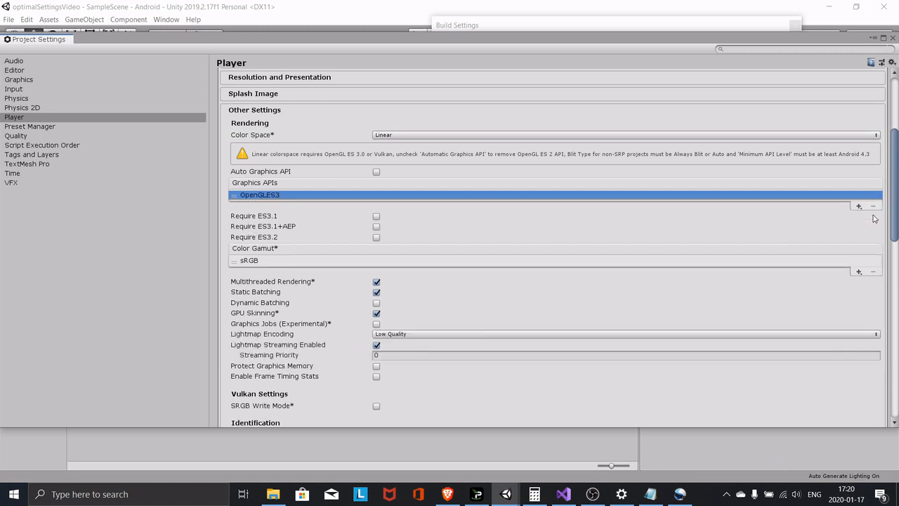
- Set Minimum API Level to Android 7.0, Target API to 9.0 Pie, compatibility to .NET 4.x
scroll("down", 3)
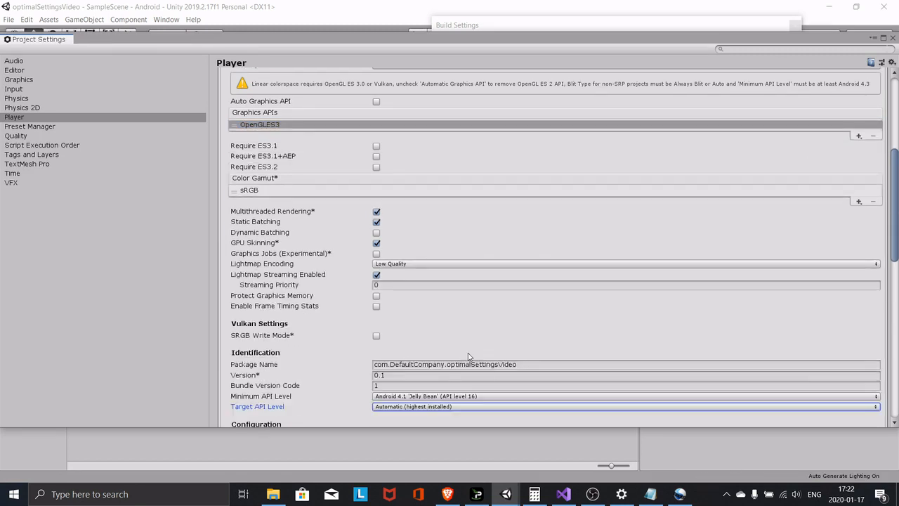
scroll("down", 3)
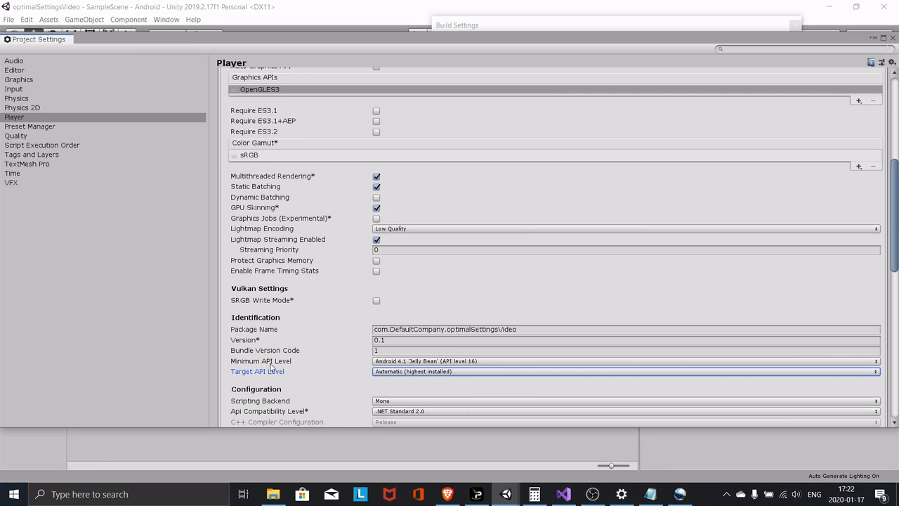
left_click(625, 361)
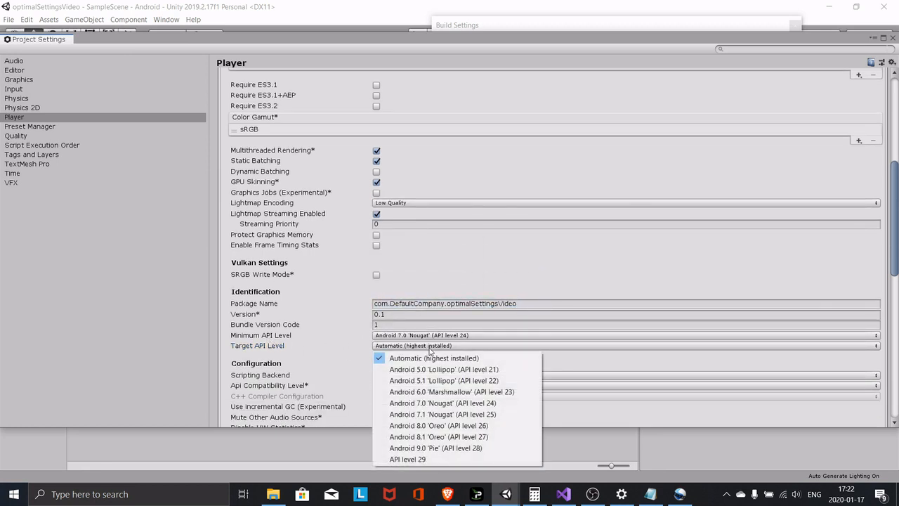
mouse_move(435, 449)
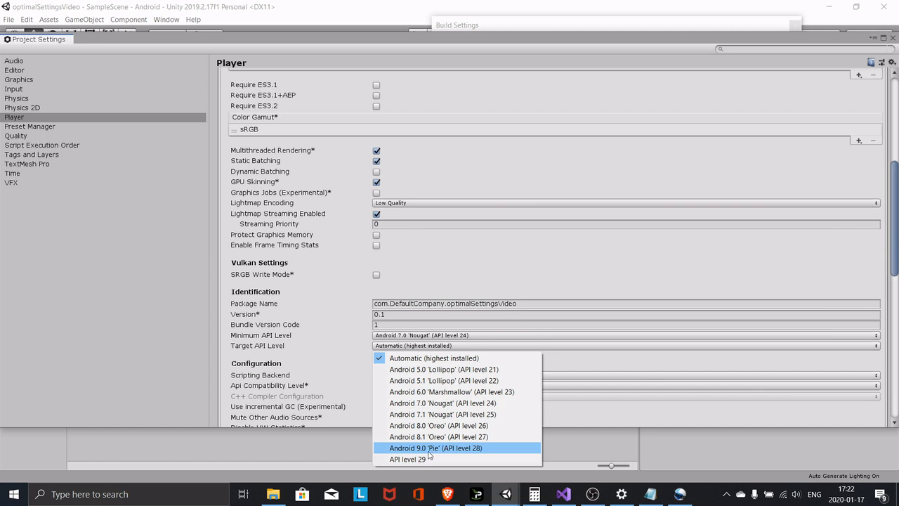
left_click(436, 448)
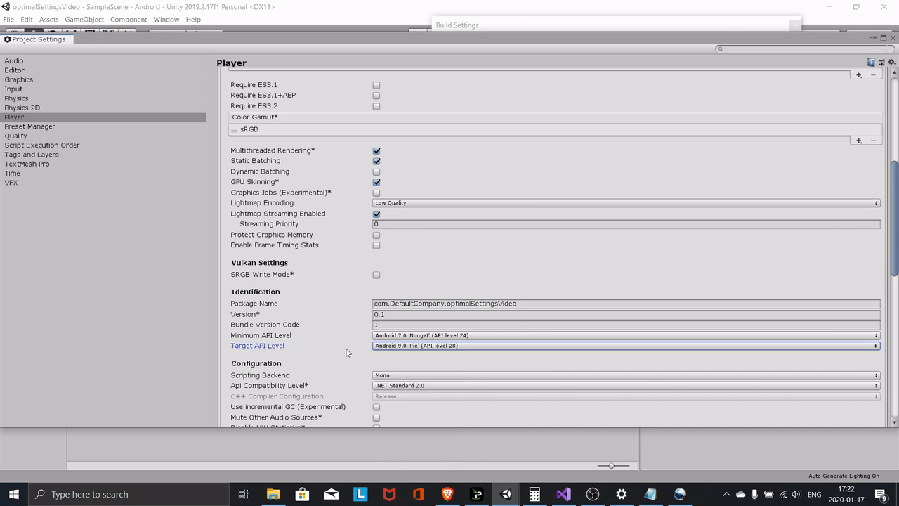
mouse_move(357, 353)
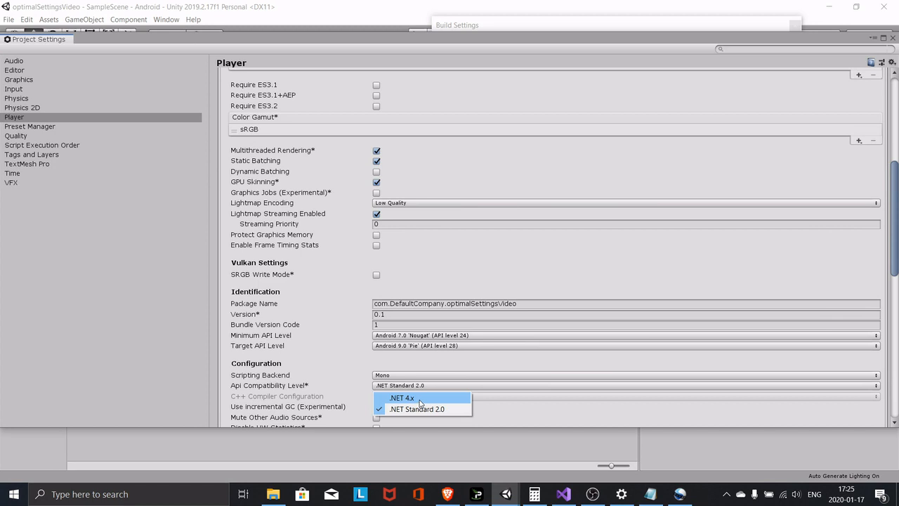
left_click(401, 398)
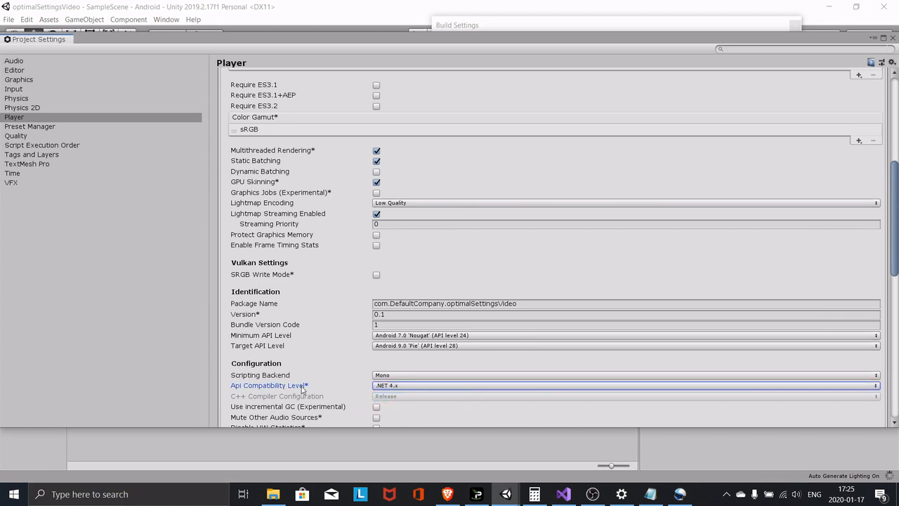
- Set Install Location to Automatic, Internet Access to Require, and Write Permission to Internal
scroll("down", 3)
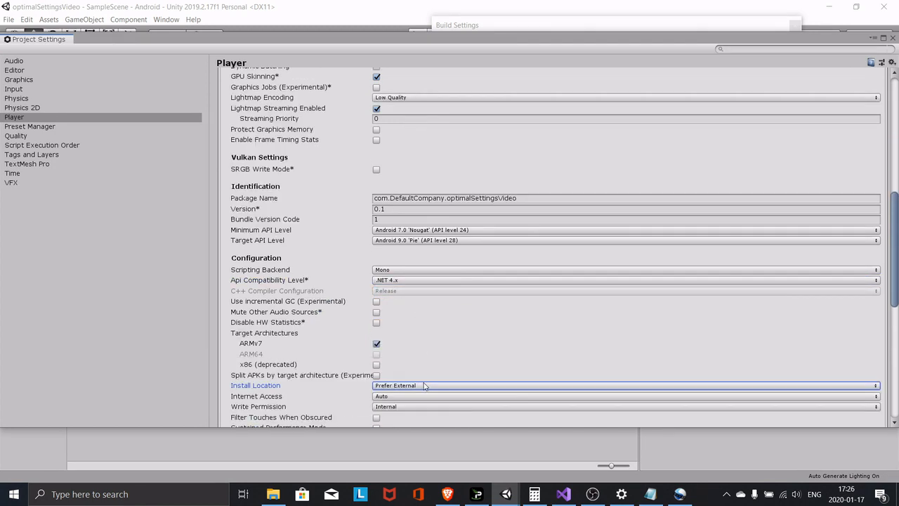
mouse_move(331, 394)
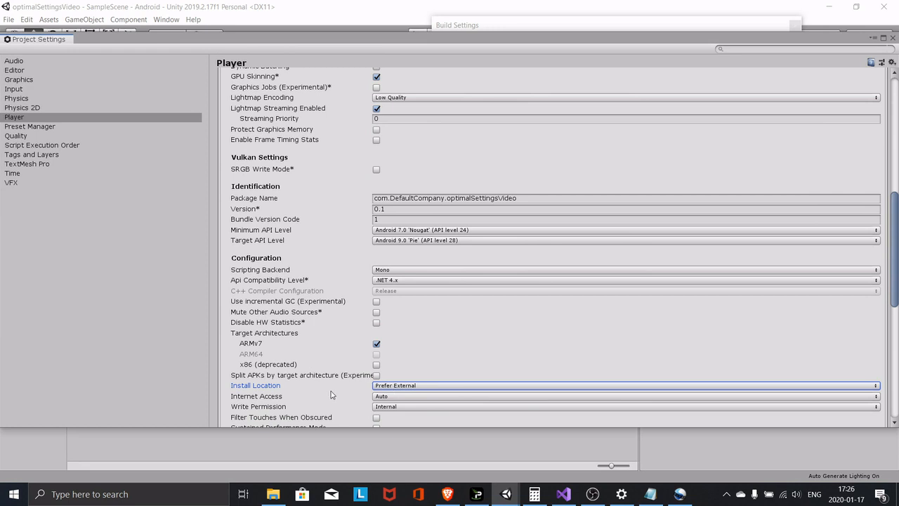
mouse_move(415, 386)
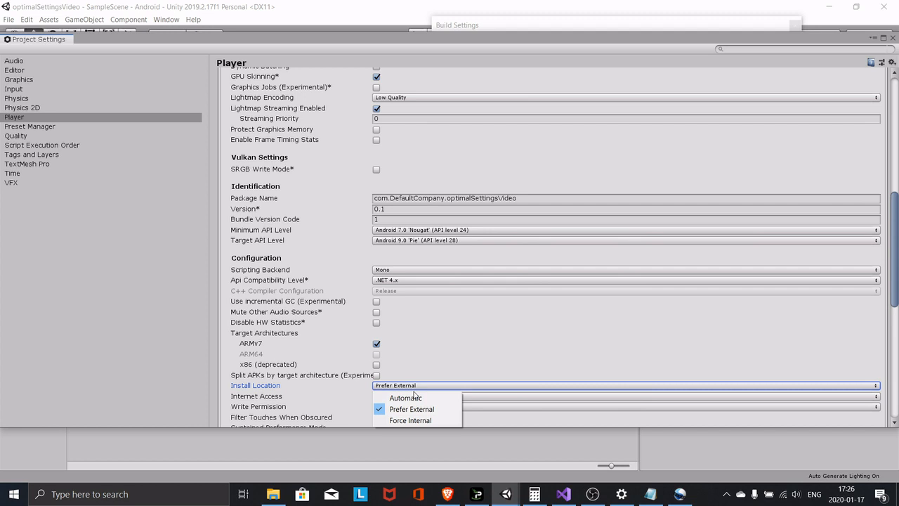
left_click(405, 398)
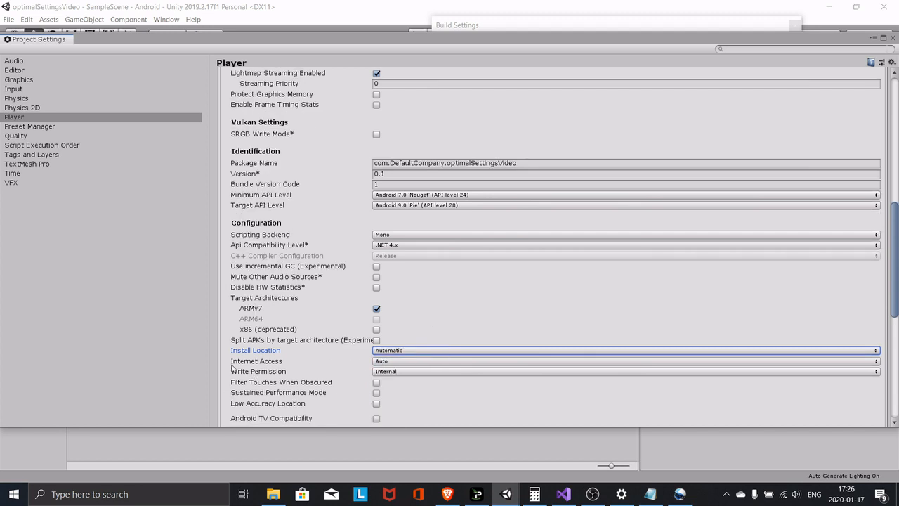
left_click(624, 361)
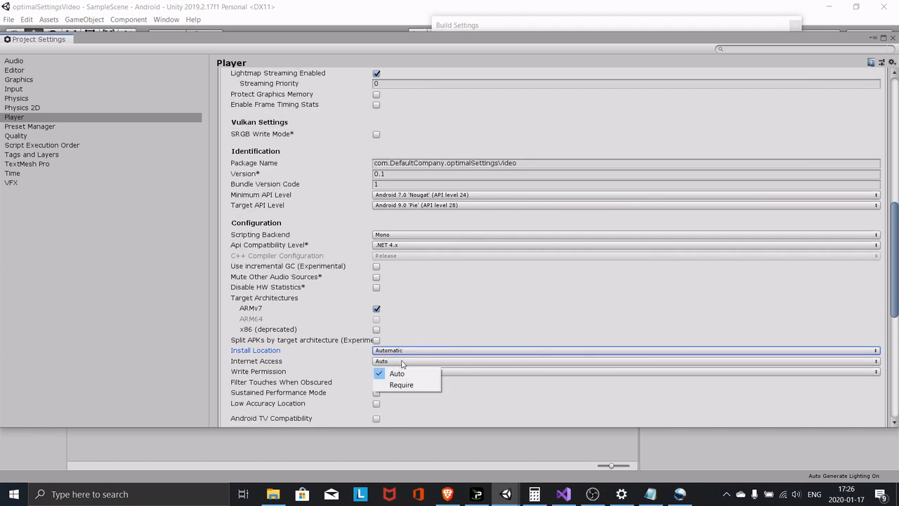
left_click(401, 384)
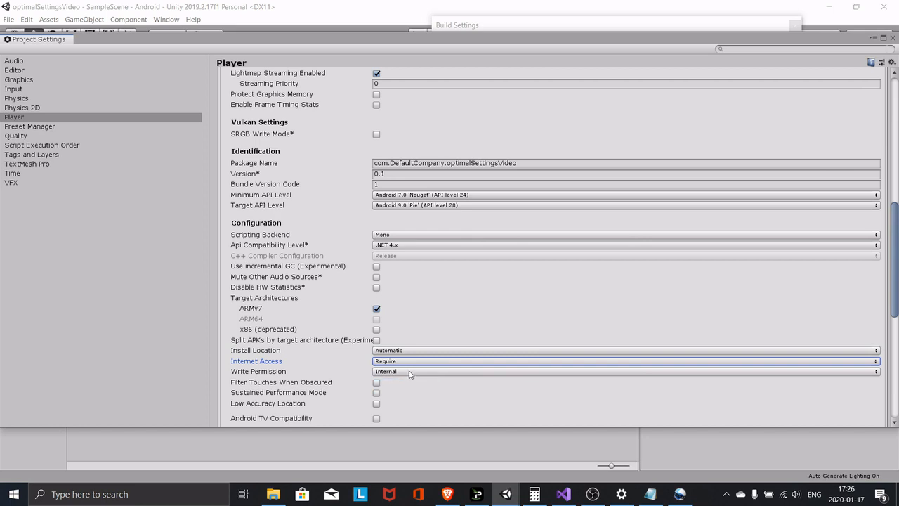
left_click(624, 371)
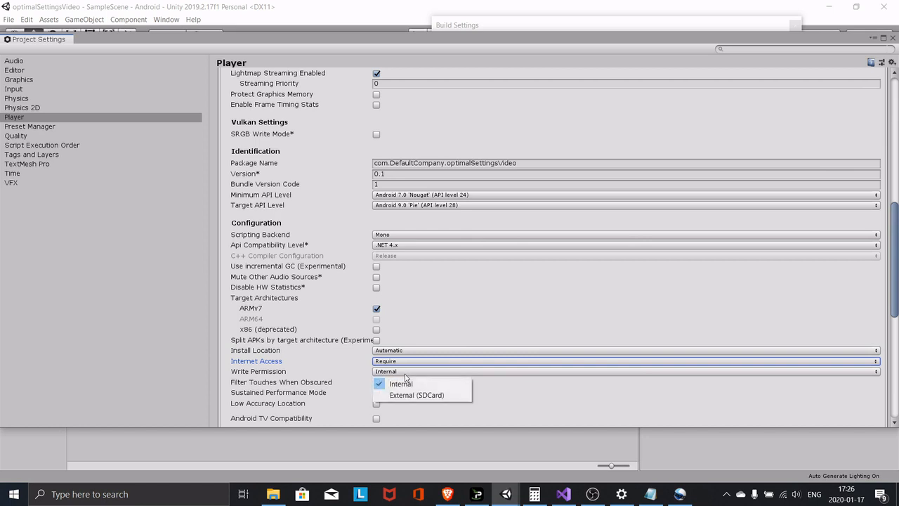
left_click(400, 384)
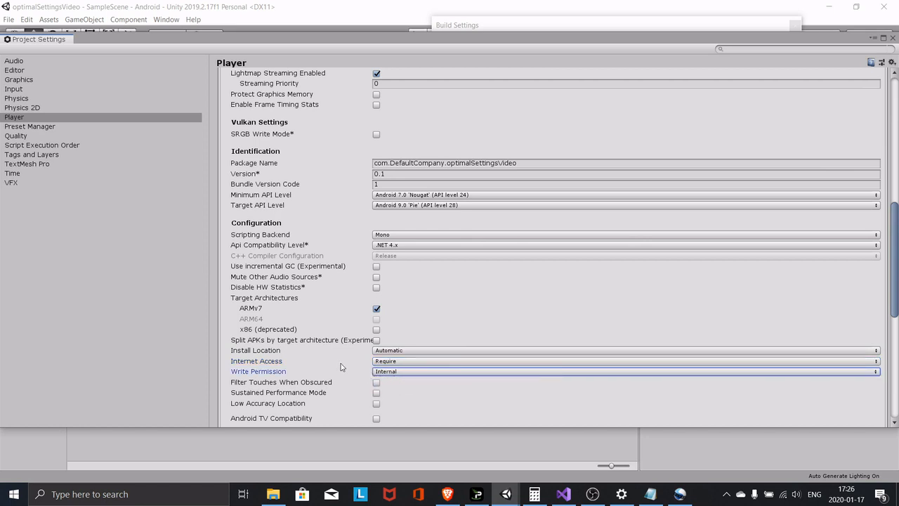
scroll("down", 3)
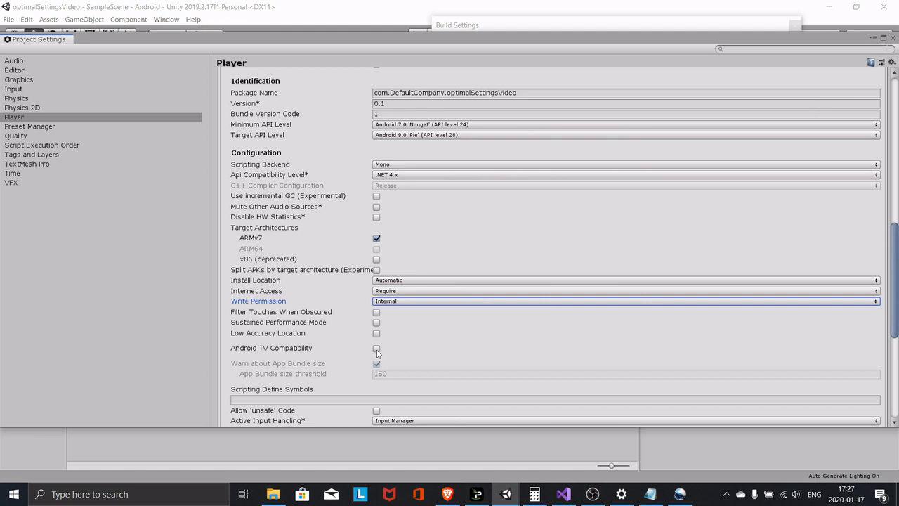
- Tick Android TV Compatibility and scroll through the remaining settings to XR Settings
left_click(377, 348)
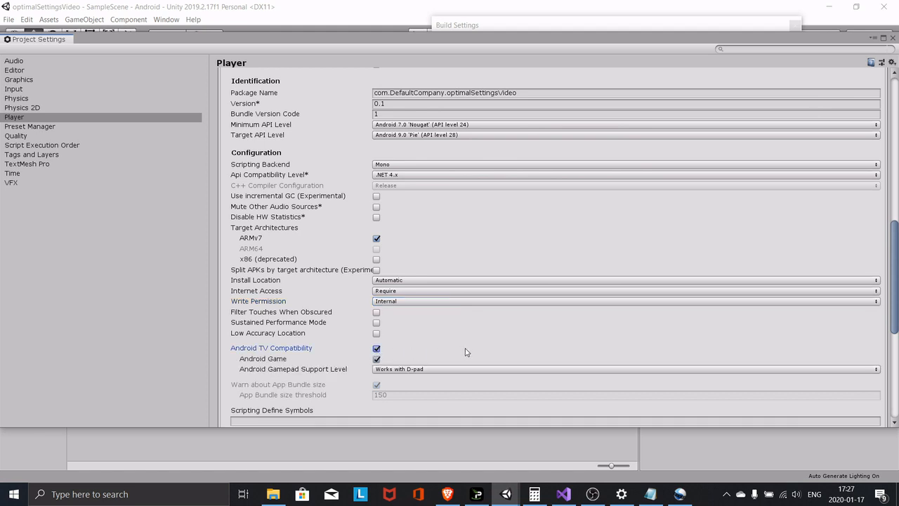
scroll("down", 3)
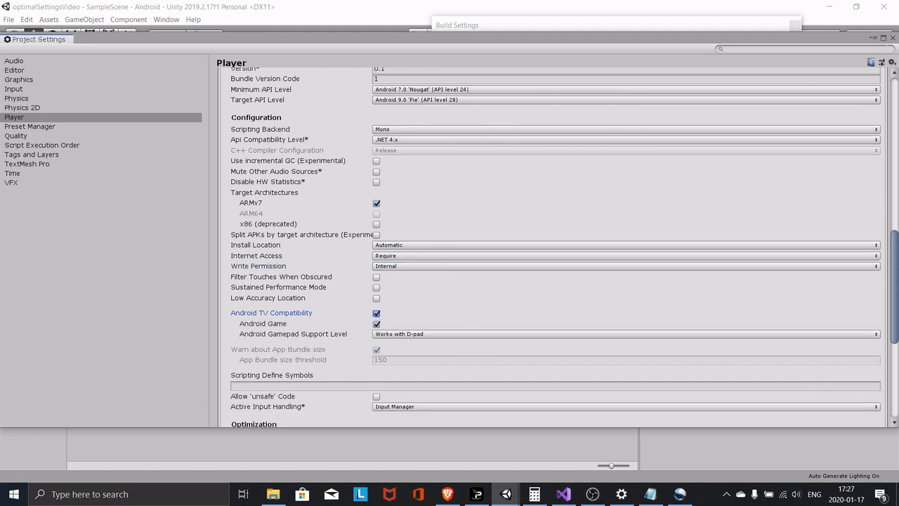
mouse_move(217, 391)
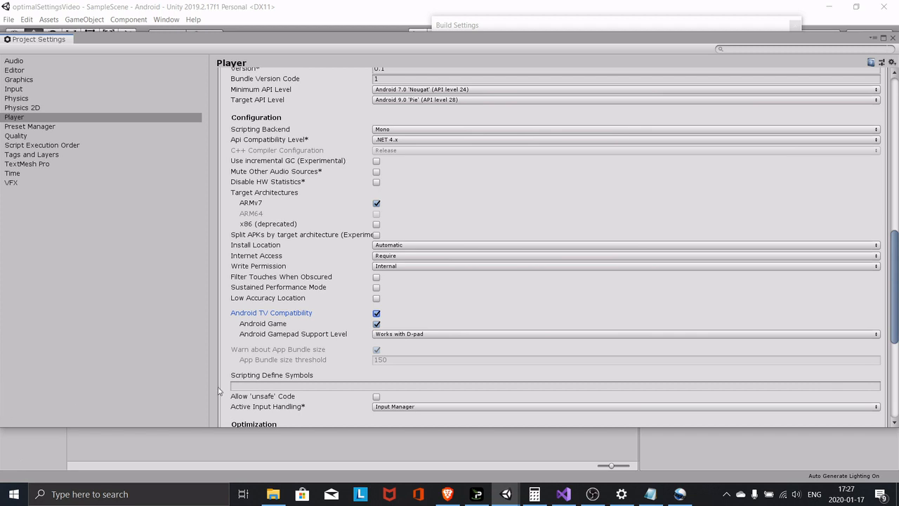
scroll("up", 3)
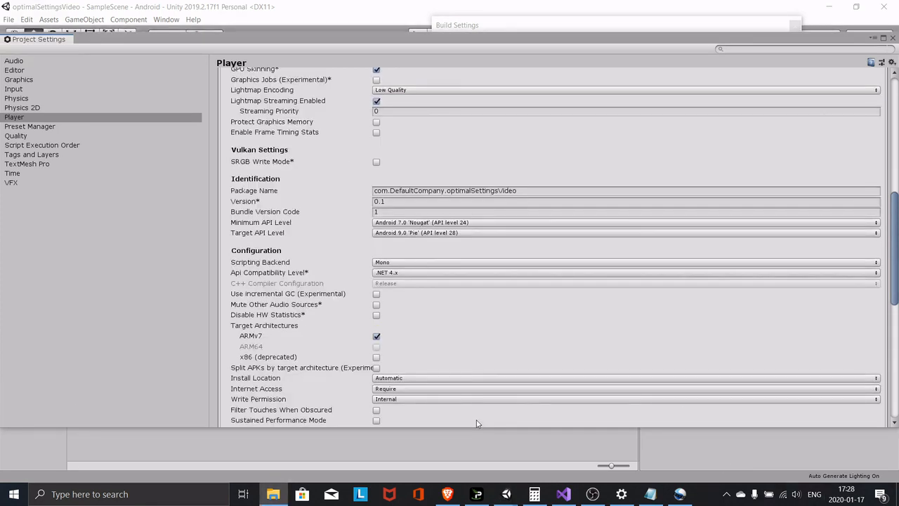
mouse_move(555, 386)
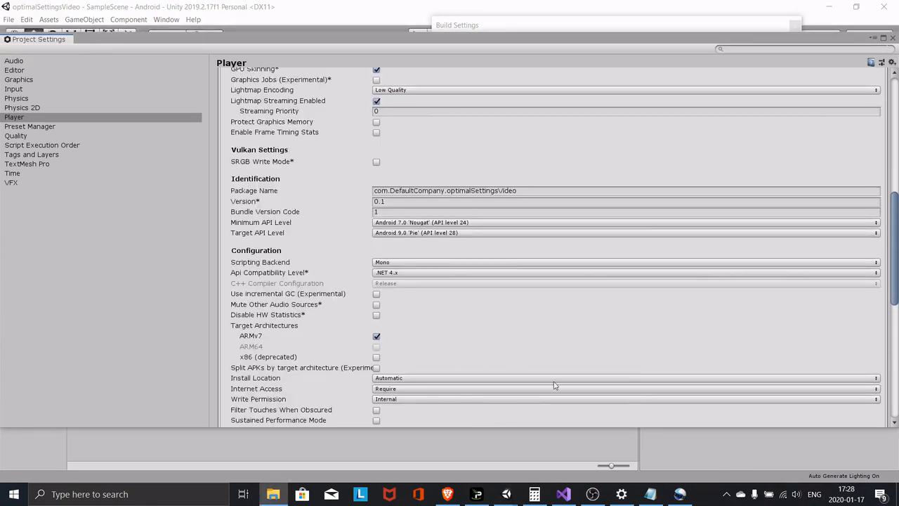
scroll("down", 3)
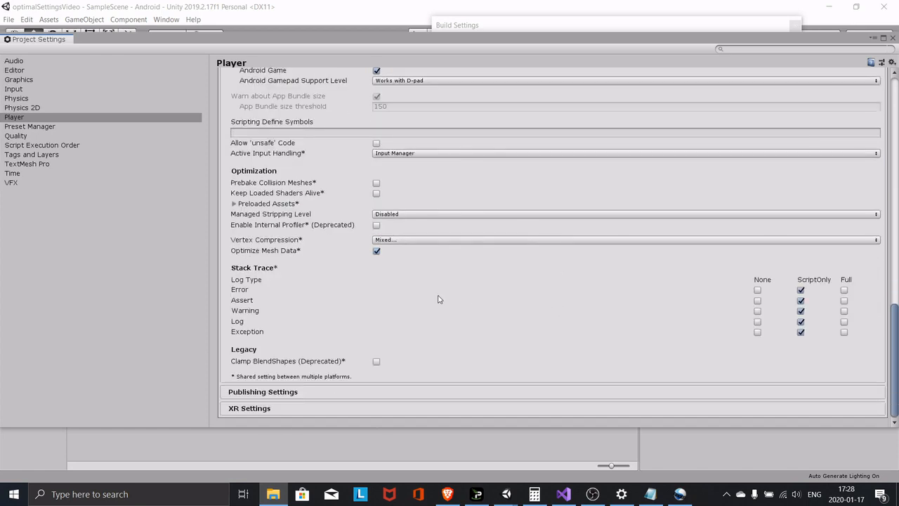
scroll("up", 3)
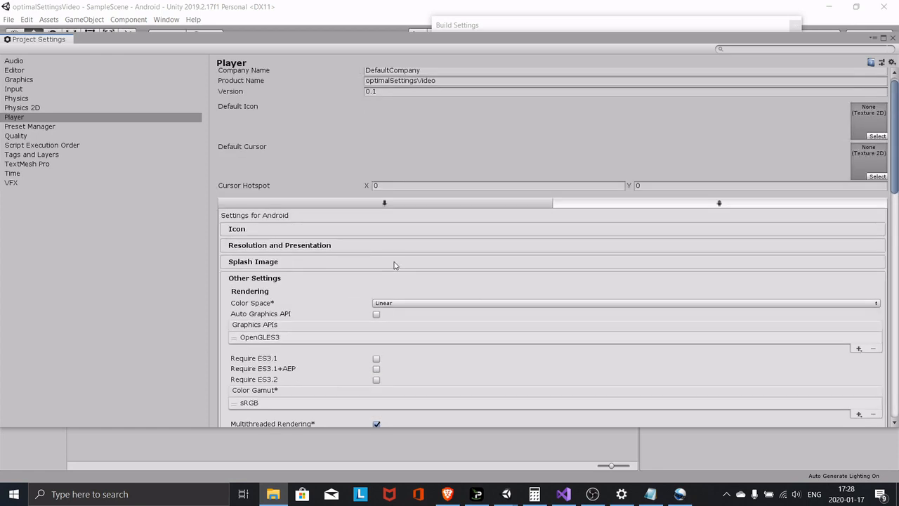
scroll("down", 3)
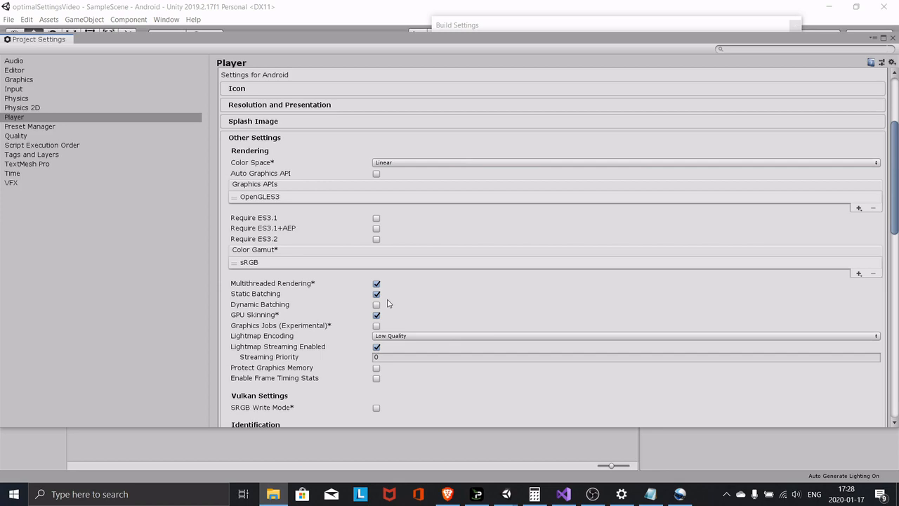
scroll("down", 3)
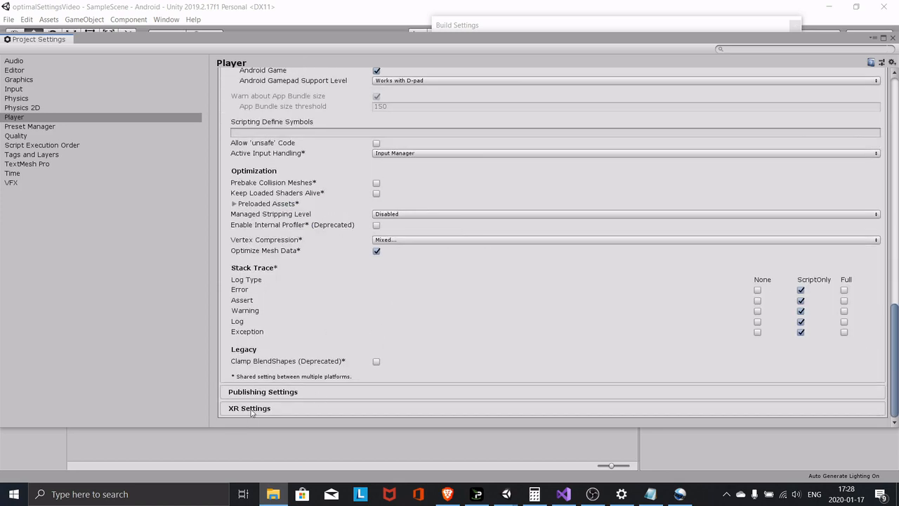
scroll("up", 3)
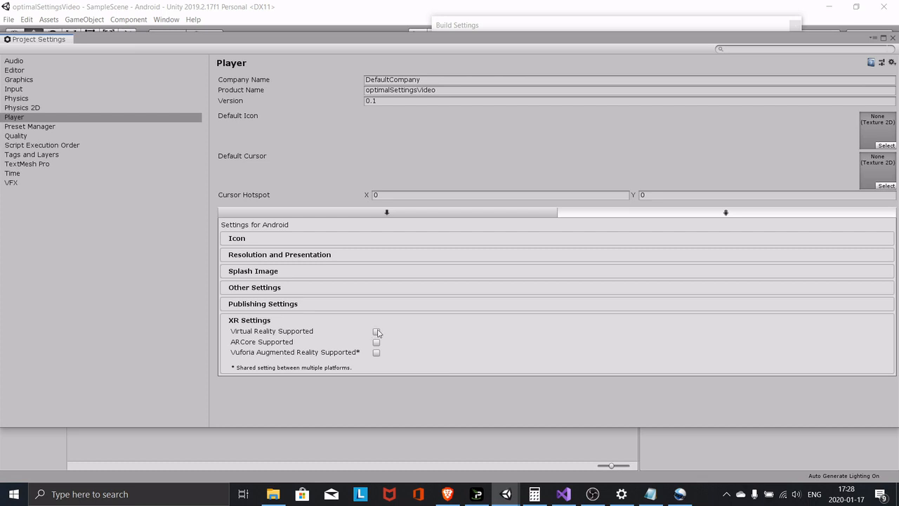
- Tick Virtual Reality Supported, add the Oculus SDK, and choose Single Pass stereo rendering
left_click(376, 331)
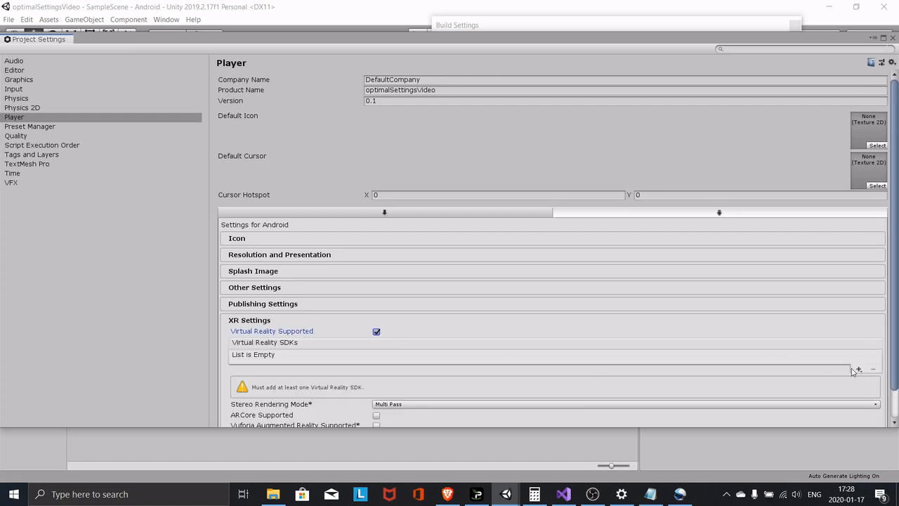
left_click(858, 370)
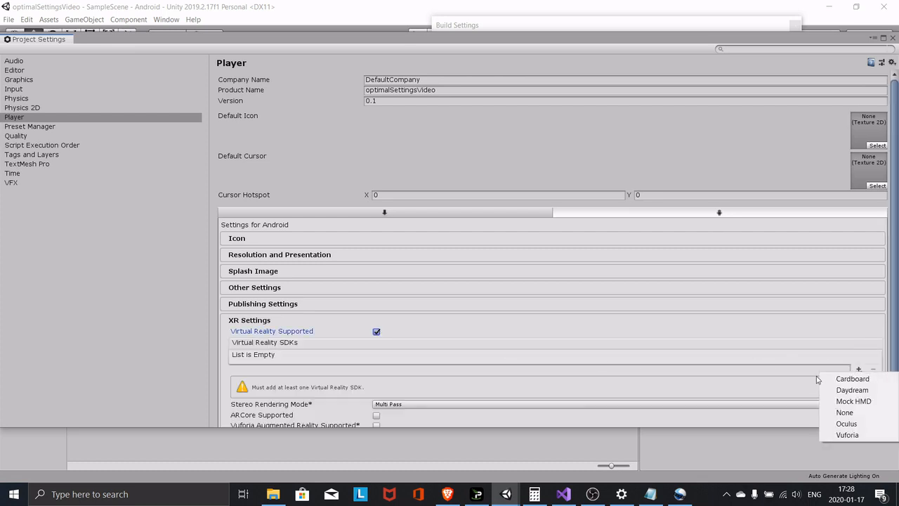
left_click(626, 354)
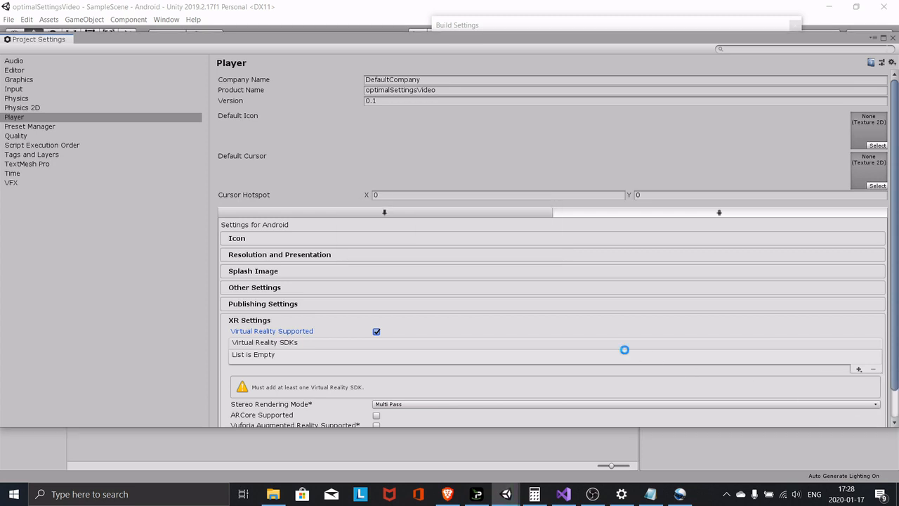
left_click(859, 369)
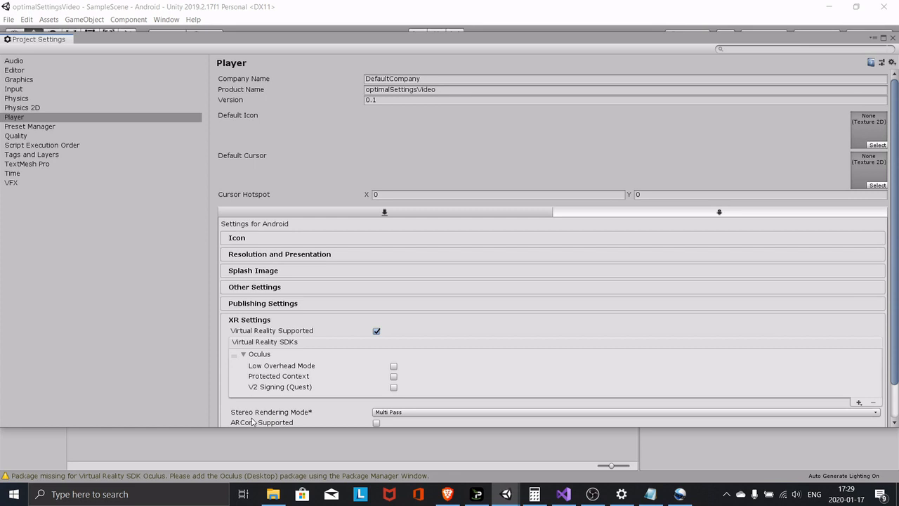
left_click(626, 412)
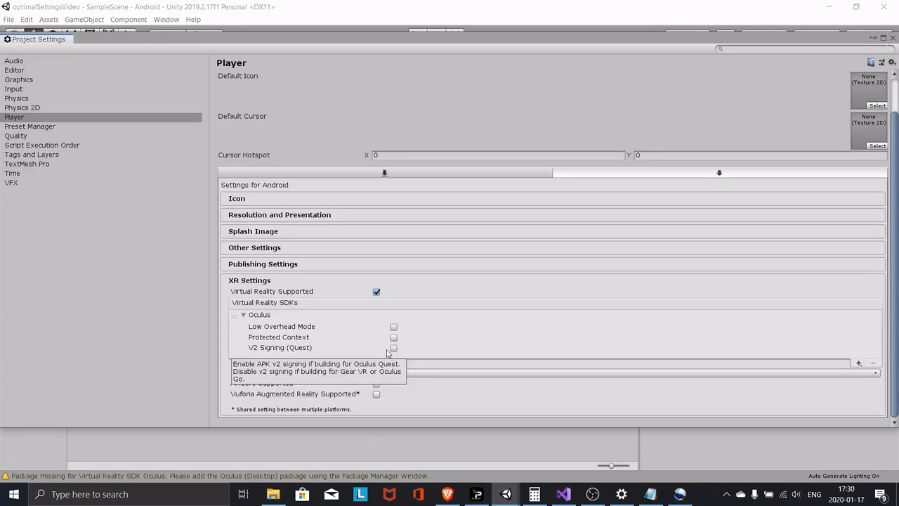
mouse_move(251, 350)
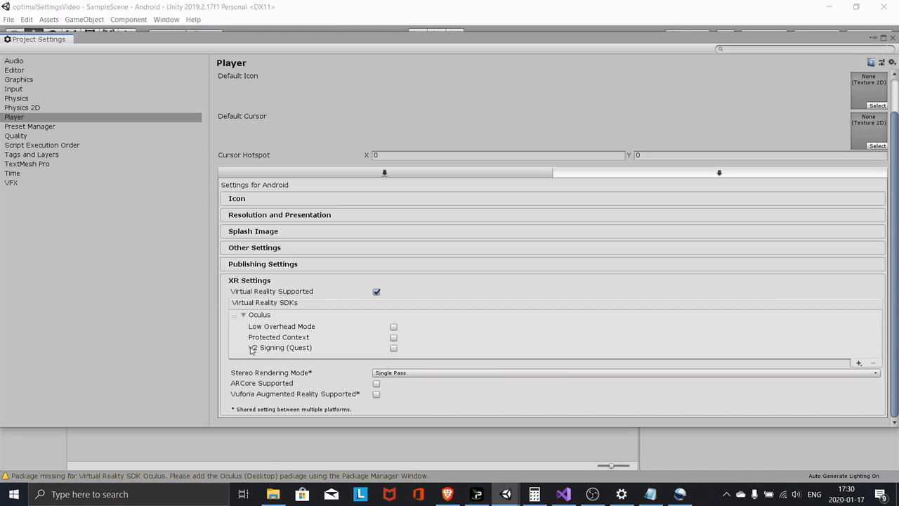
scroll("up", 3)
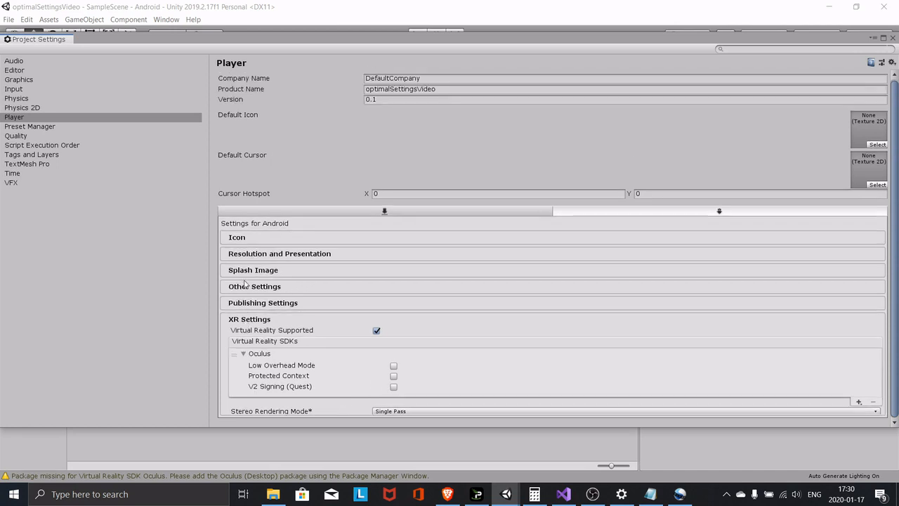
left_click(249, 319)
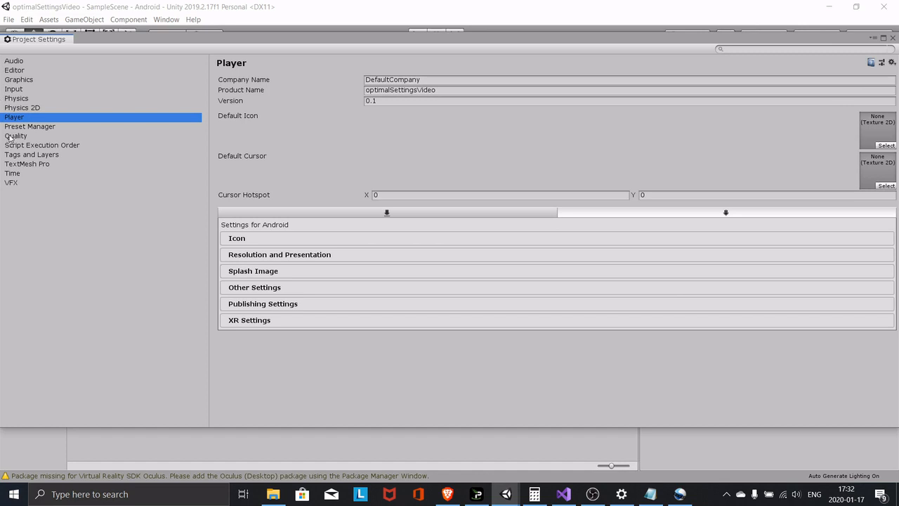
- In Quality settings, delete the High, Medium and Low quality levels
left_click(15, 136)
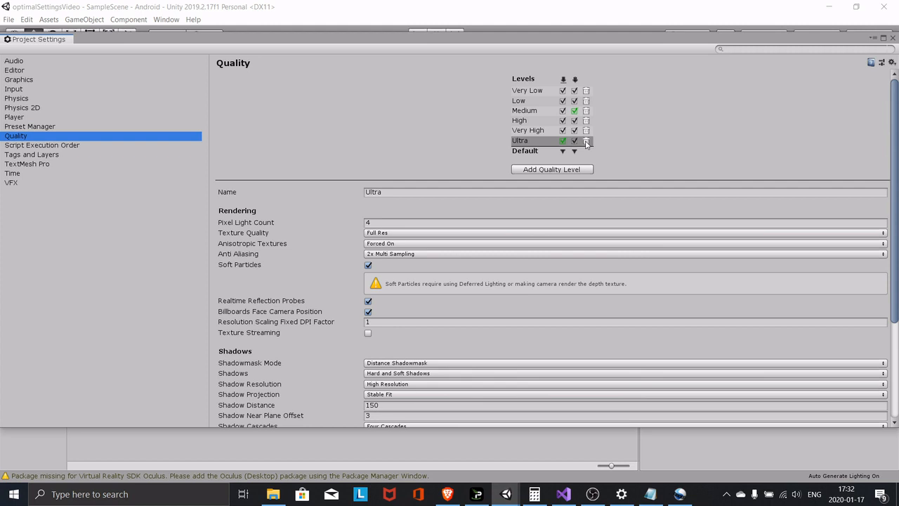
left_click(586, 141)
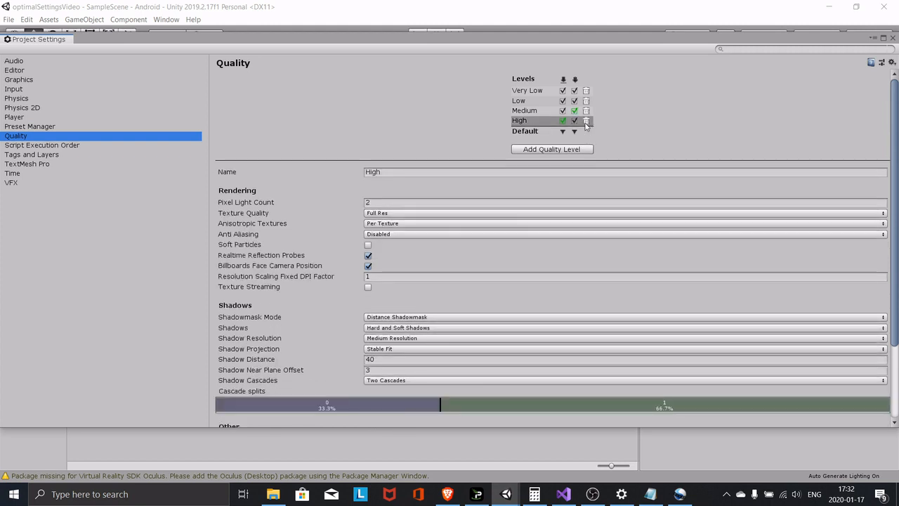
left_click(586, 120)
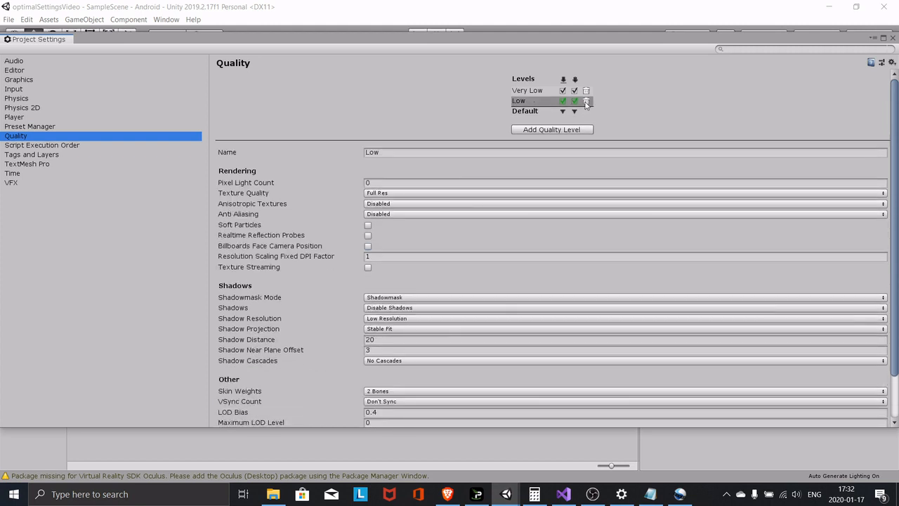
left_click(587, 100)
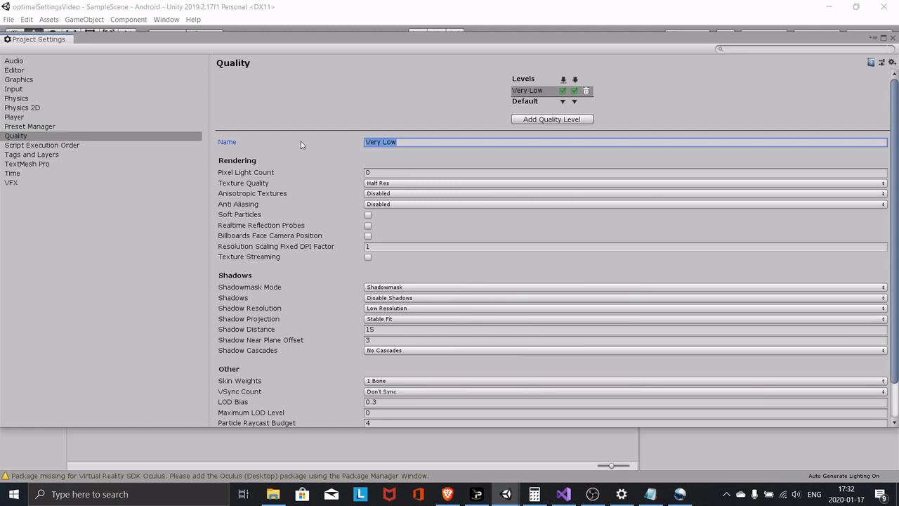
- Type Quest1 as the name of the Very Low quality level
type("Qui")
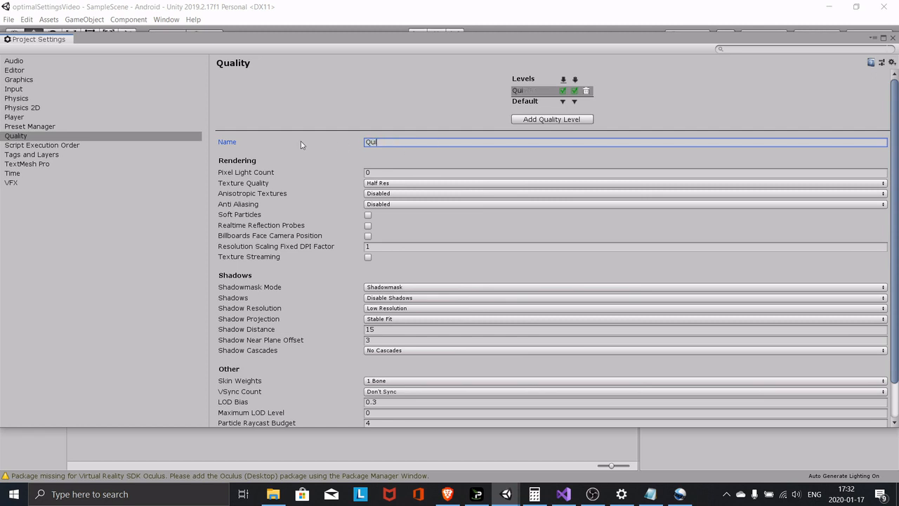
type("est")
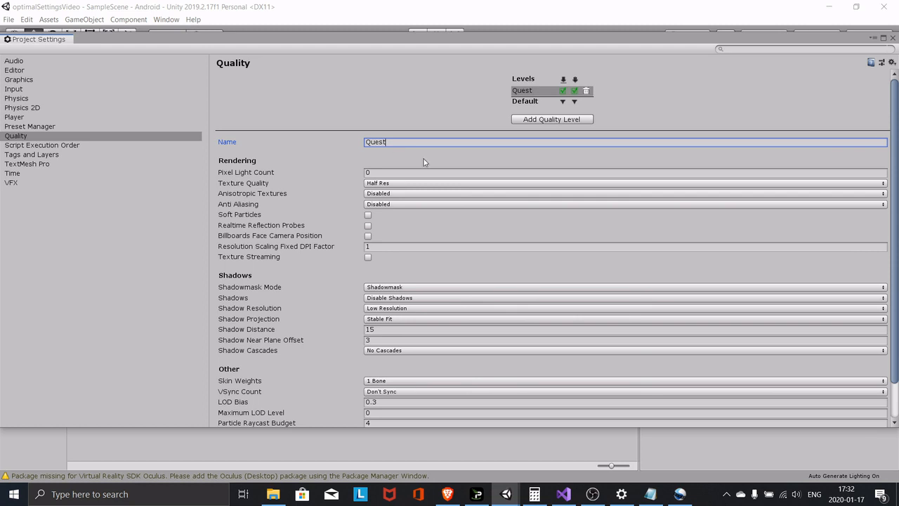
type("1")
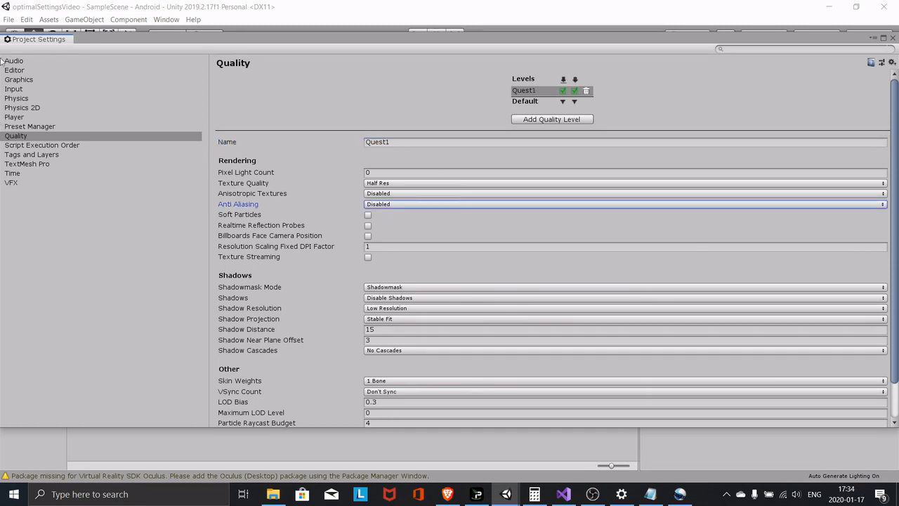
mouse_move(384, 171)
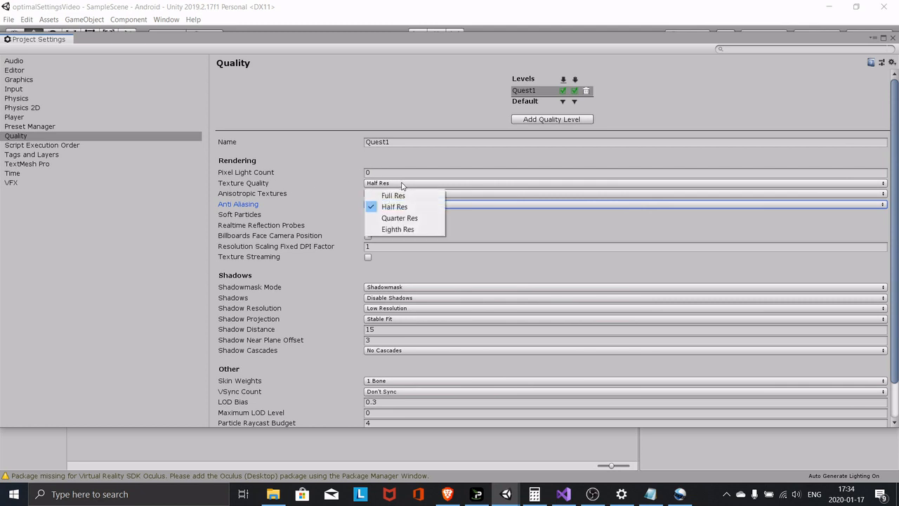
mouse_move(400, 195)
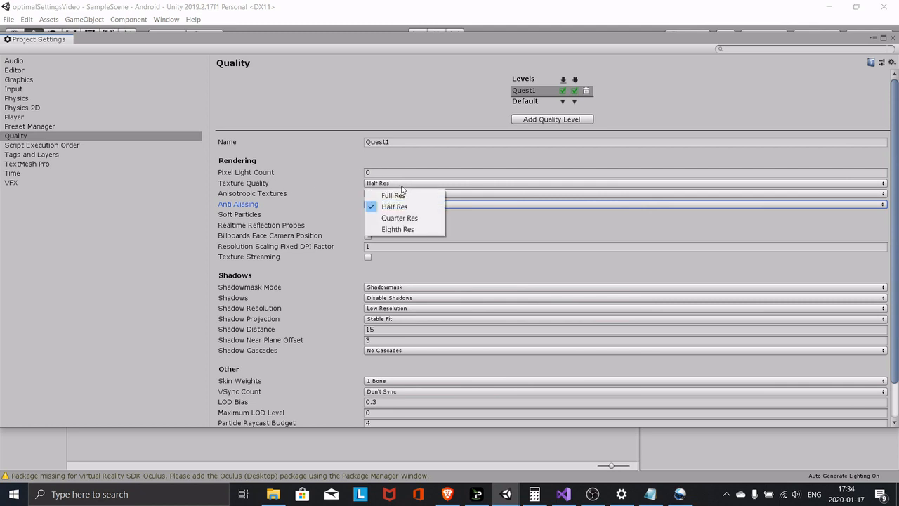
- Set Quest1 Texture Quality to Full Res, Anisotropic Per Texture, and 4x Multi Sampling
left_click(392, 195)
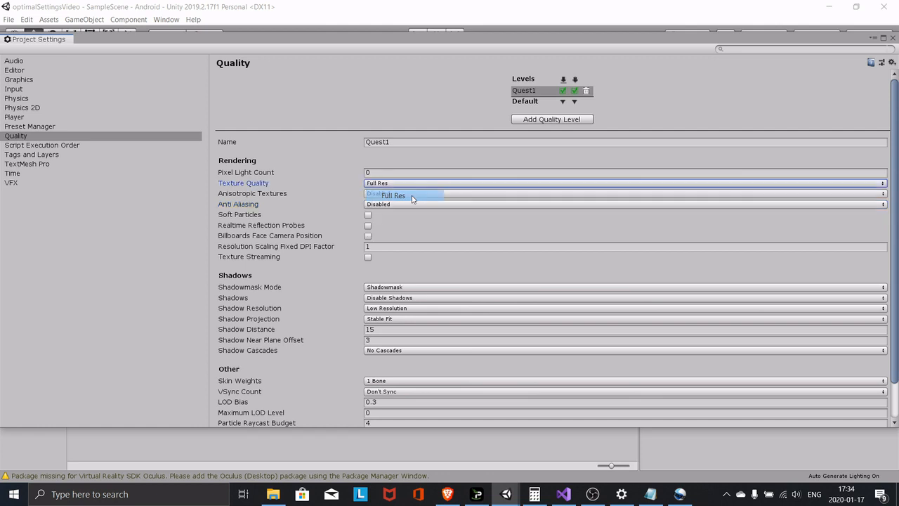
left_click(404, 194)
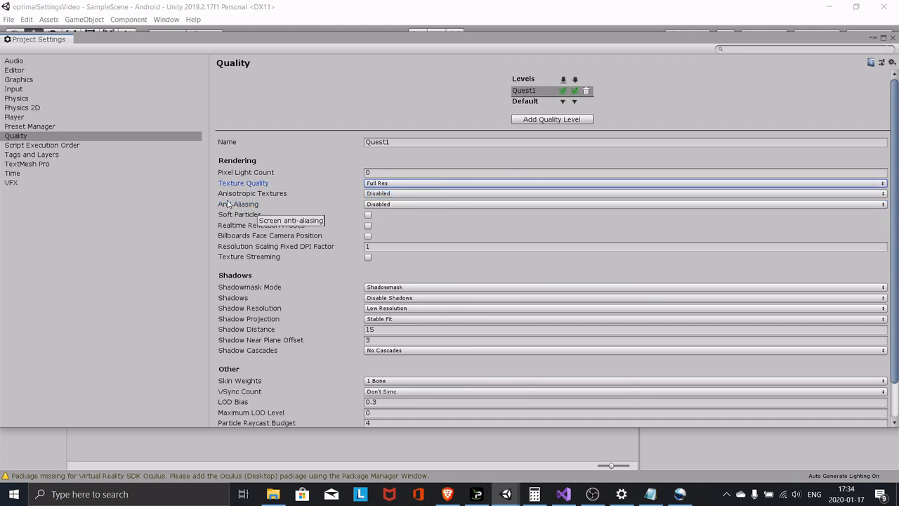
mouse_move(253, 193)
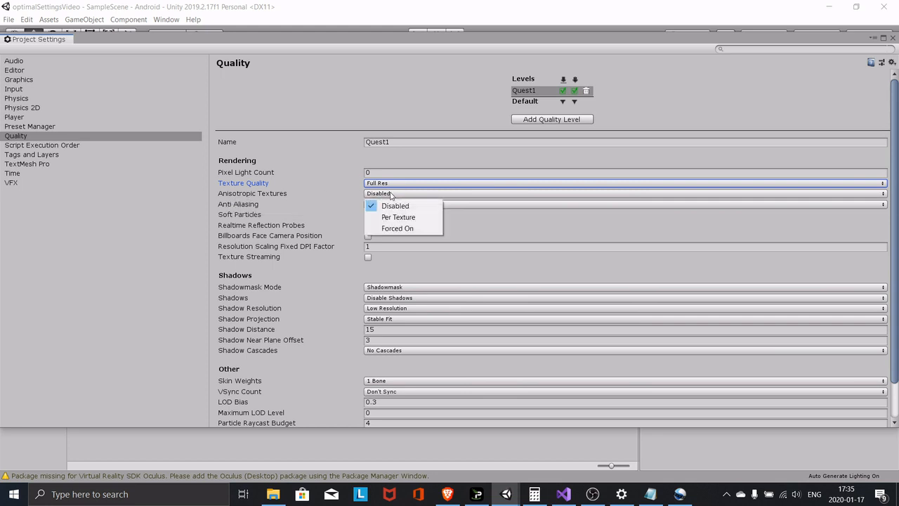
left_click(398, 217)
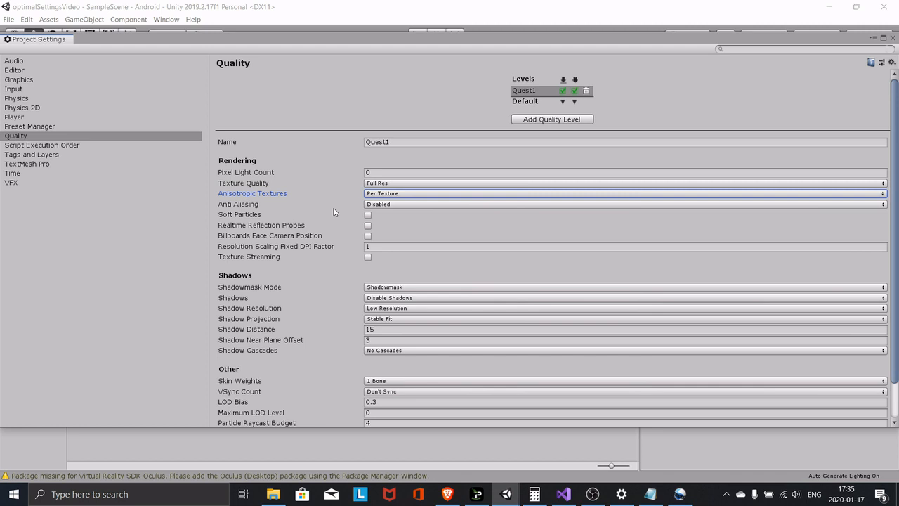
mouse_move(238, 203)
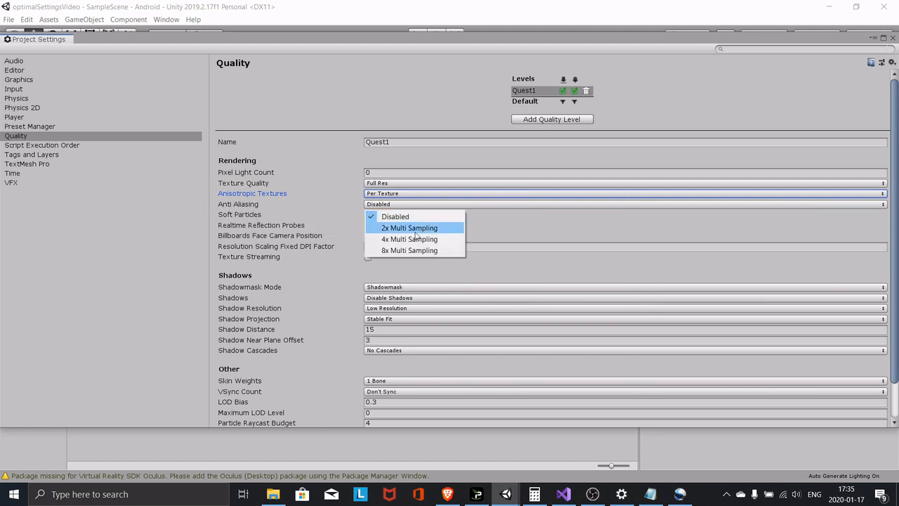
left_click(409, 239)
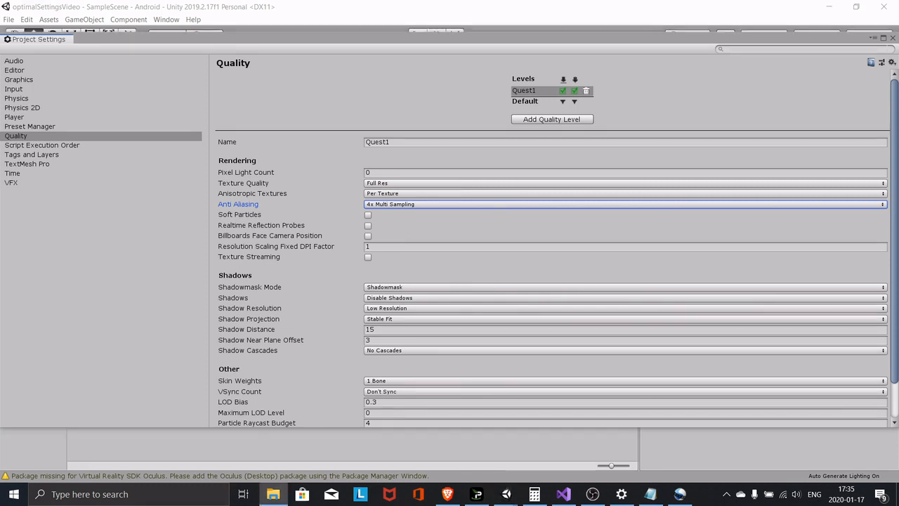
mouse_move(455, 287)
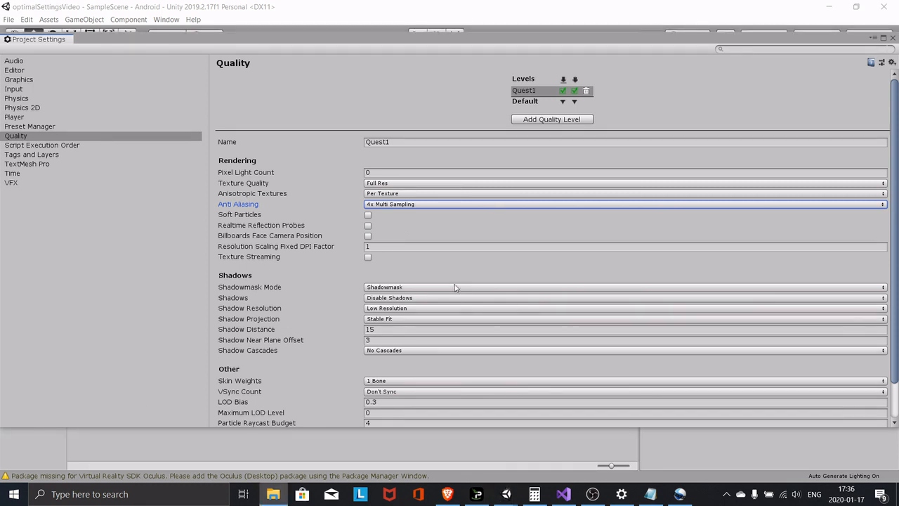
mouse_move(383, 303)
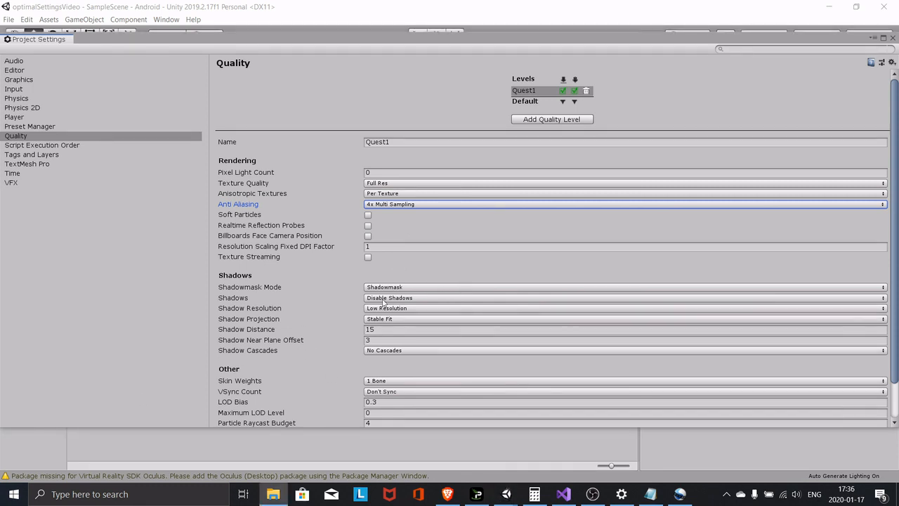
mouse_move(384, 280)
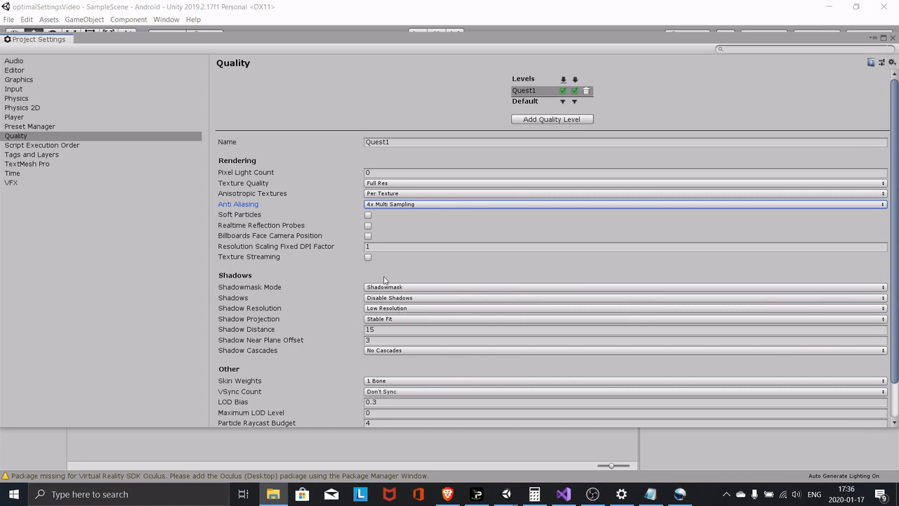
scroll("down", 3)
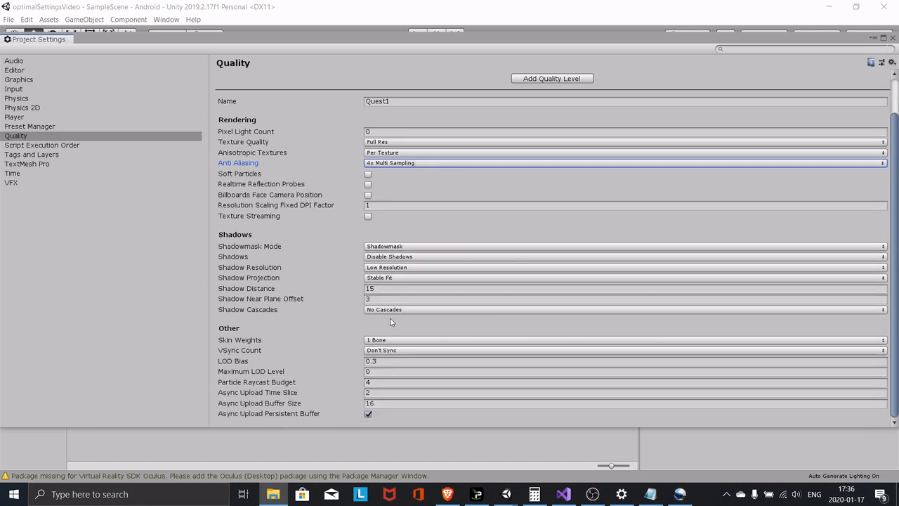
mouse_move(400, 282)
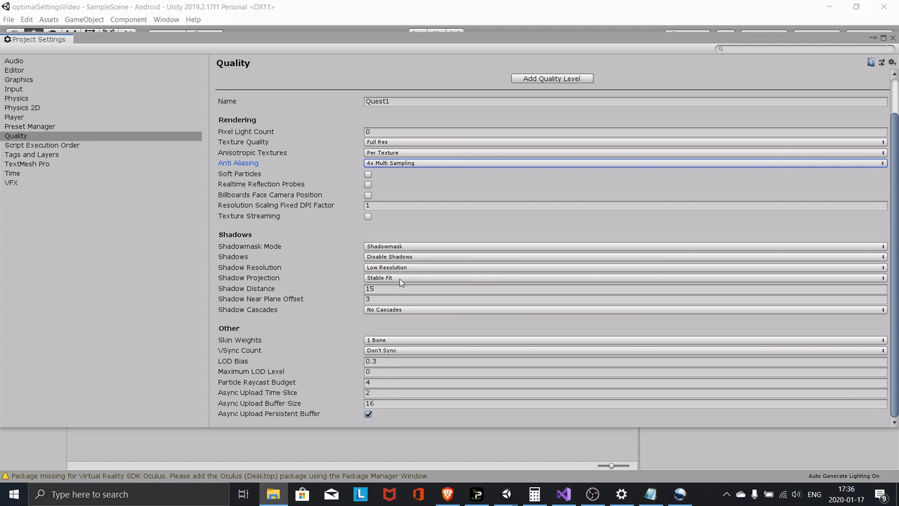
mouse_move(417, 329)
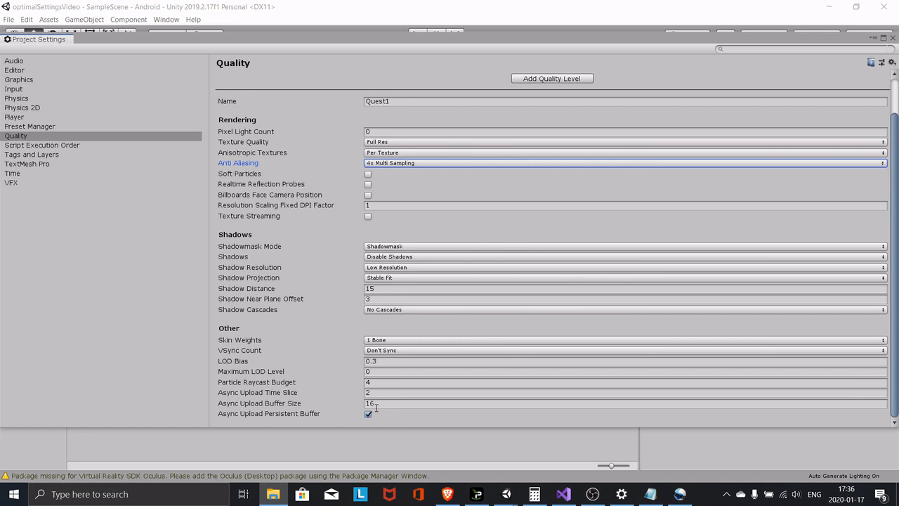
mouse_move(341, 421)
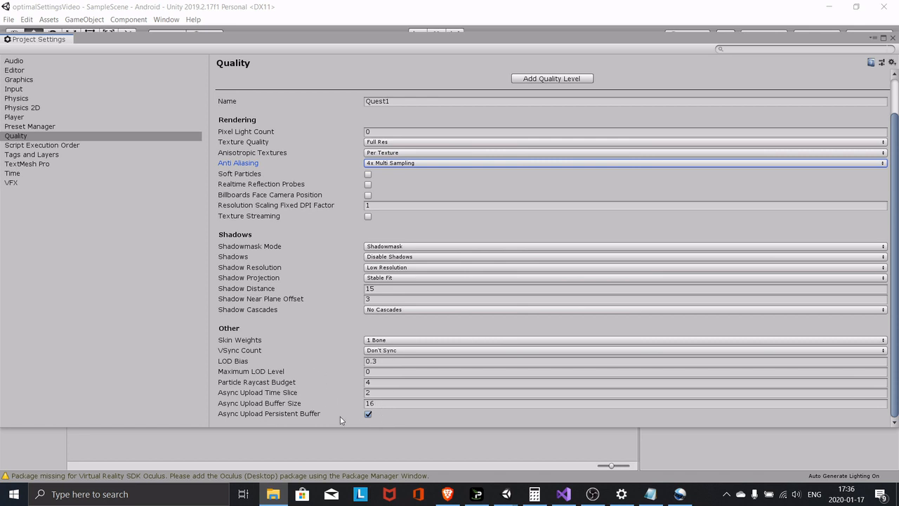
mouse_move(392, 320)
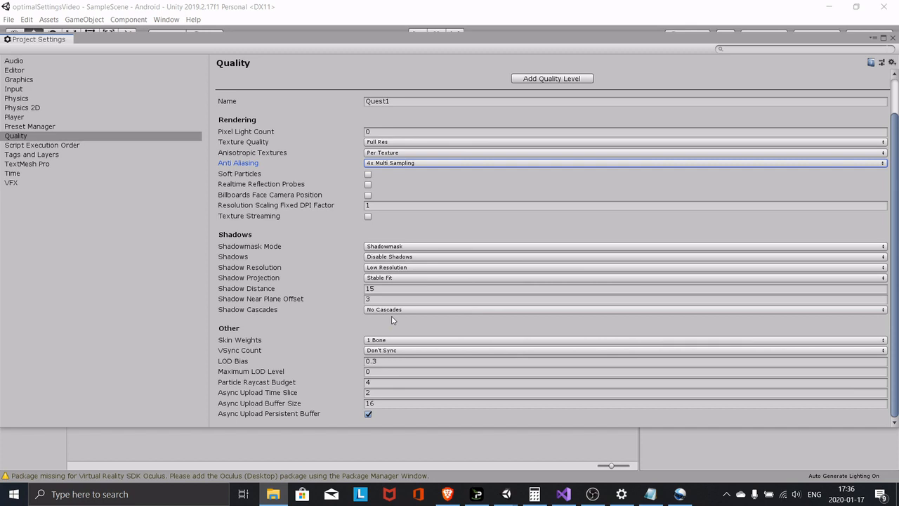
mouse_move(404, 330)
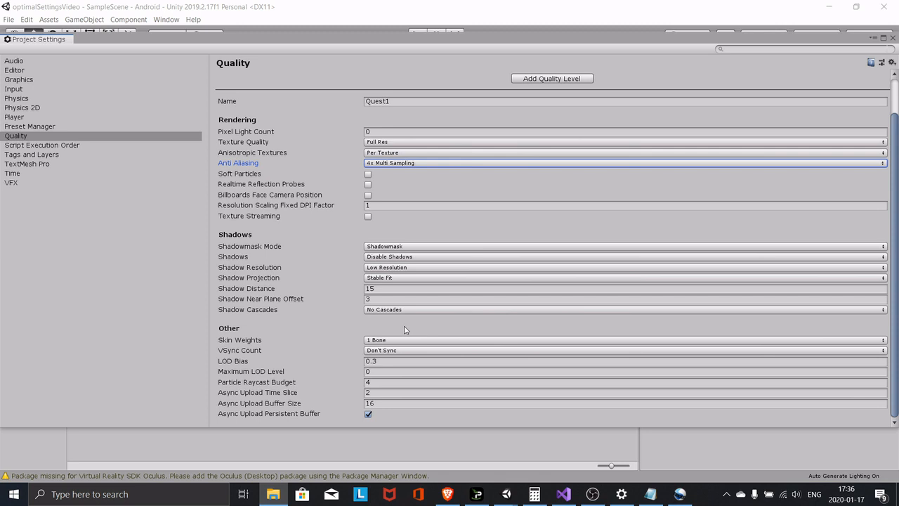
mouse_move(350, 432)
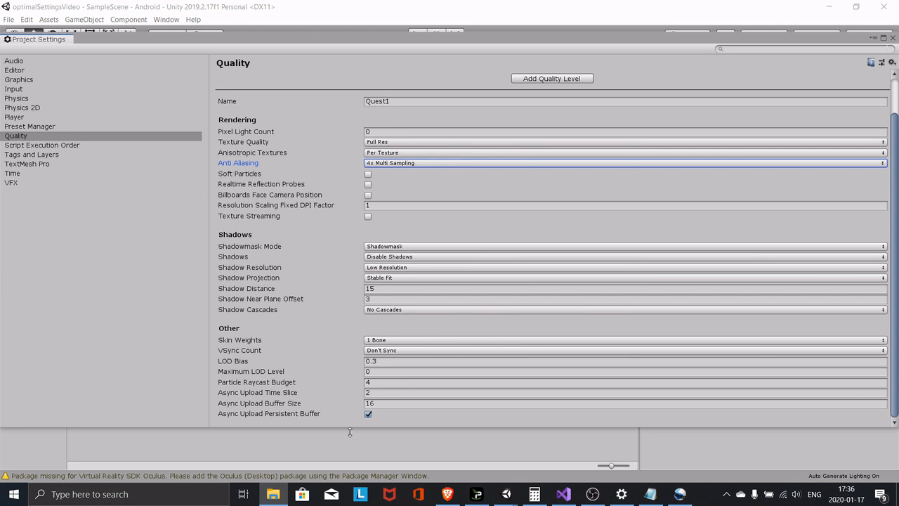
- Bring up the Project Settings Time page for a 0.0138 fixed timestep
left_click(14, 116)
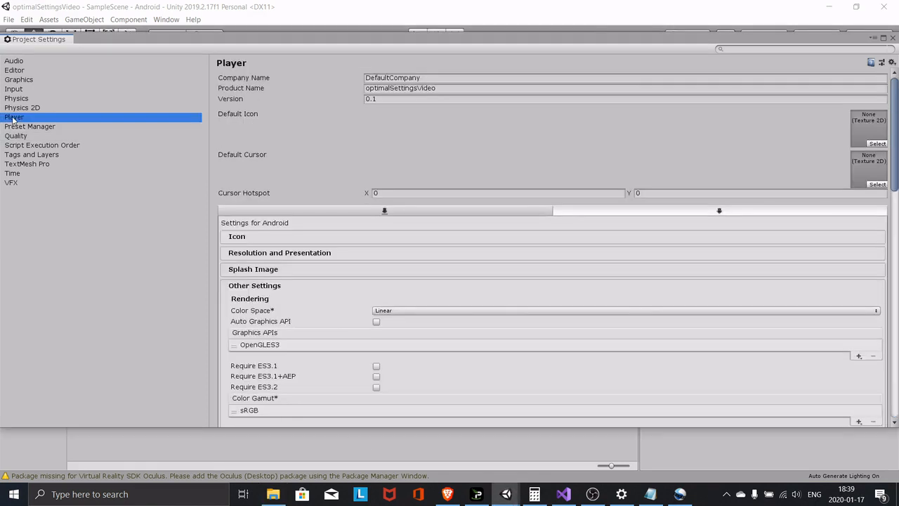
left_click(12, 173)
type("0.0138")
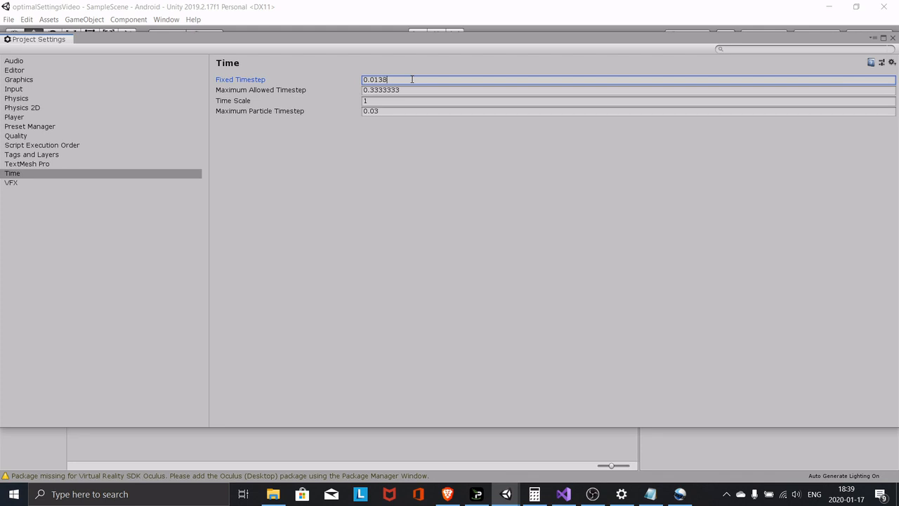
mouse_move(470, 180)
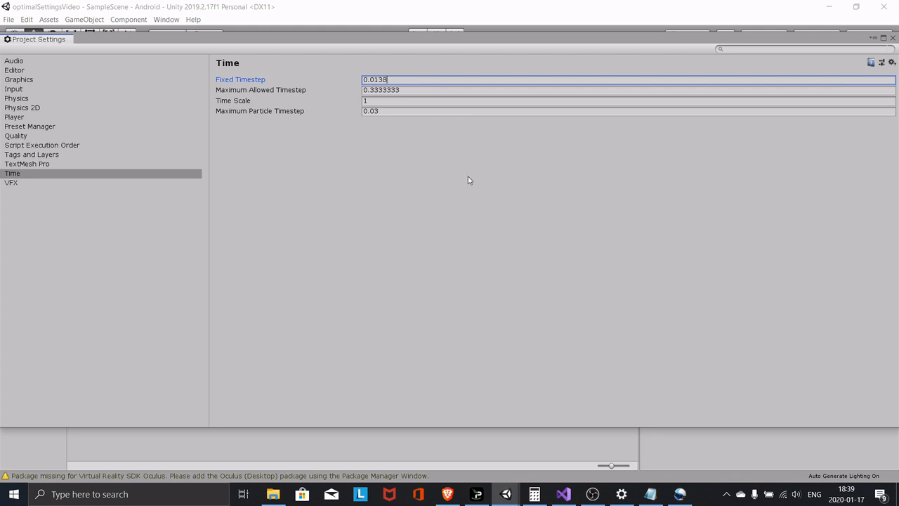